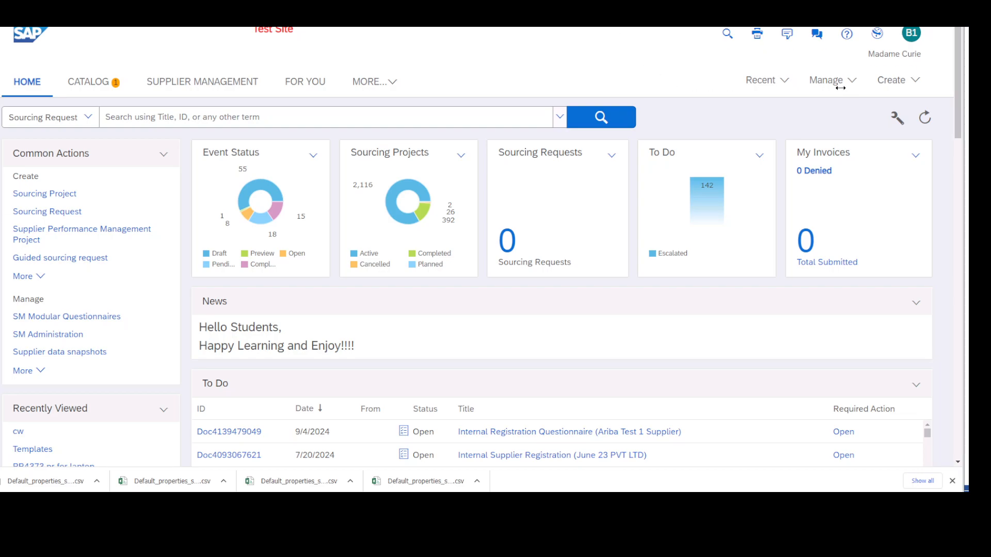
pyautogui.moveTo(642, 82)
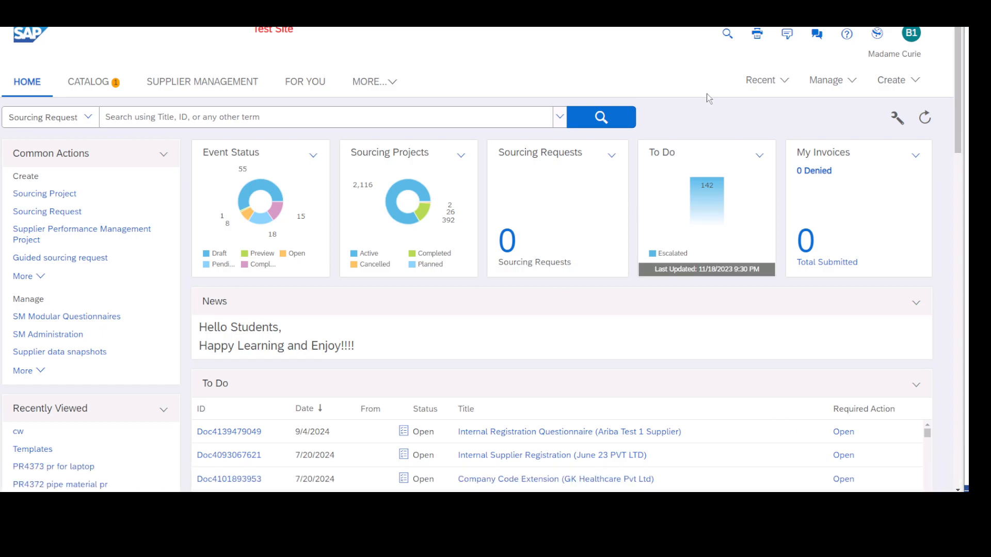
pyautogui.moveTo(709, 95)
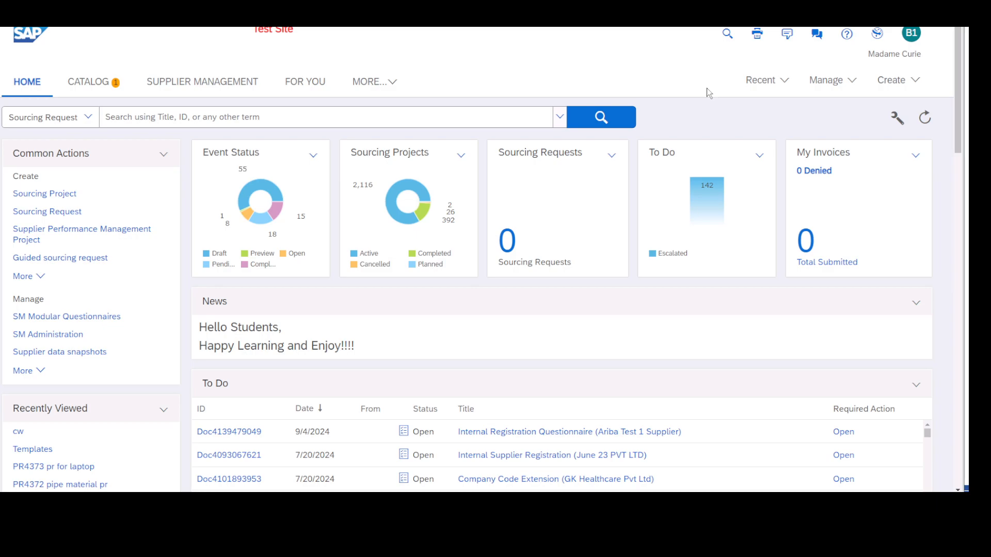
pyautogui.moveTo(828, 104)
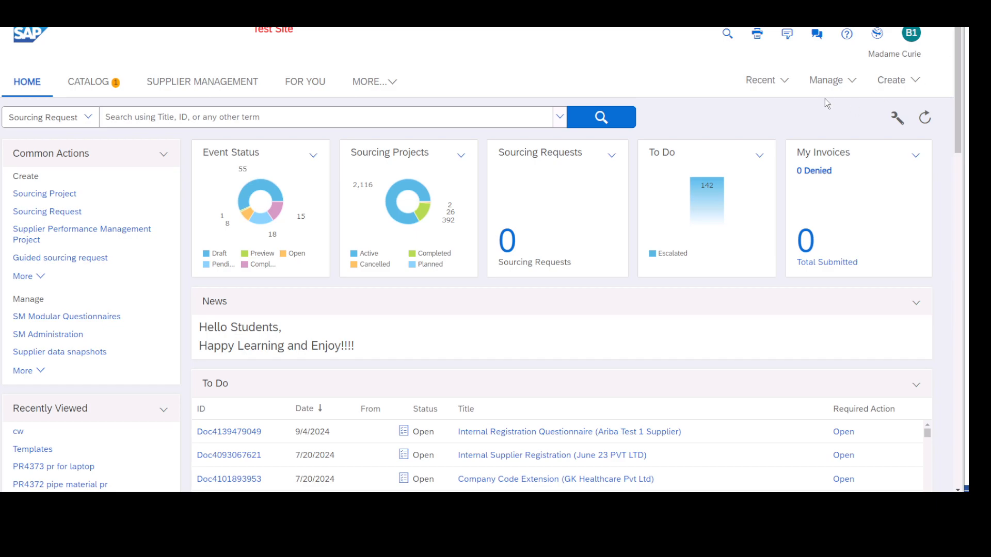
# Step: From Manage > Prepackaged Reports, locate and enter the Supplier Lifecycle Reports folder
pyautogui.click(826, 79)
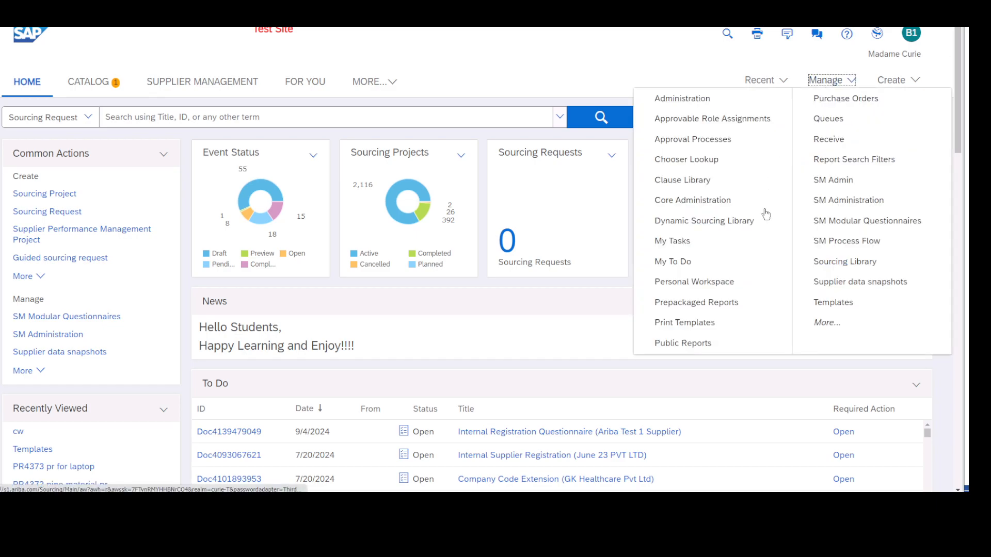
pyautogui.moveTo(694, 282)
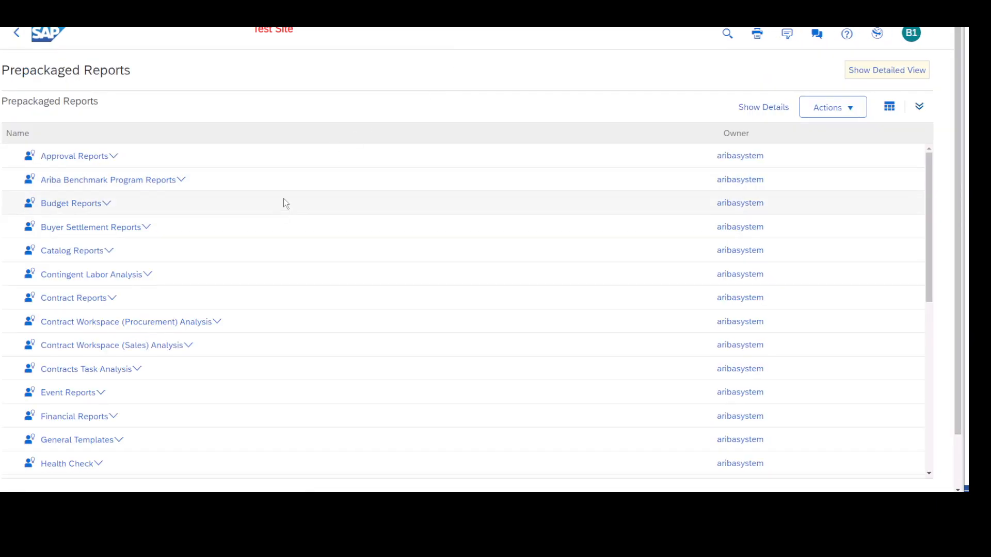
pyautogui.scroll(-3)
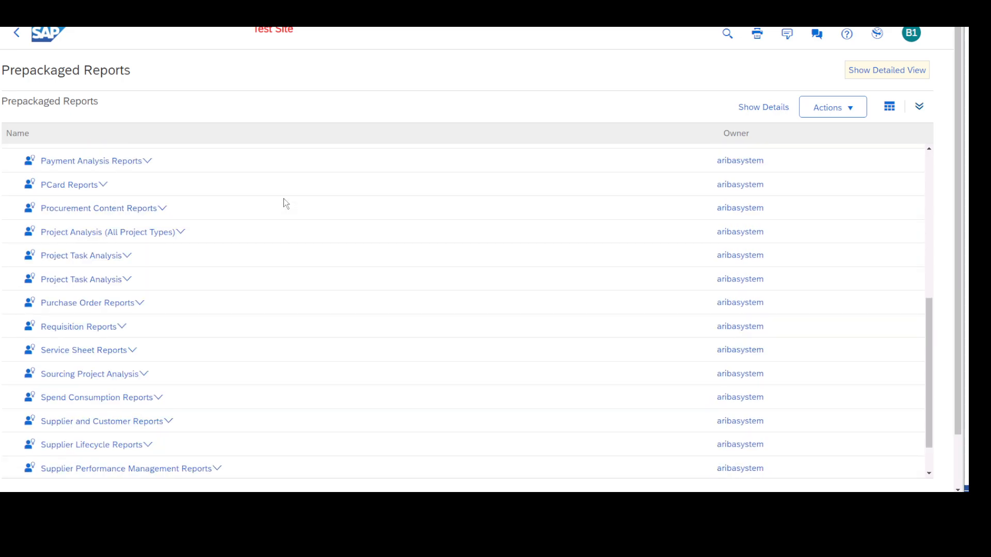
pyautogui.scroll(-3)
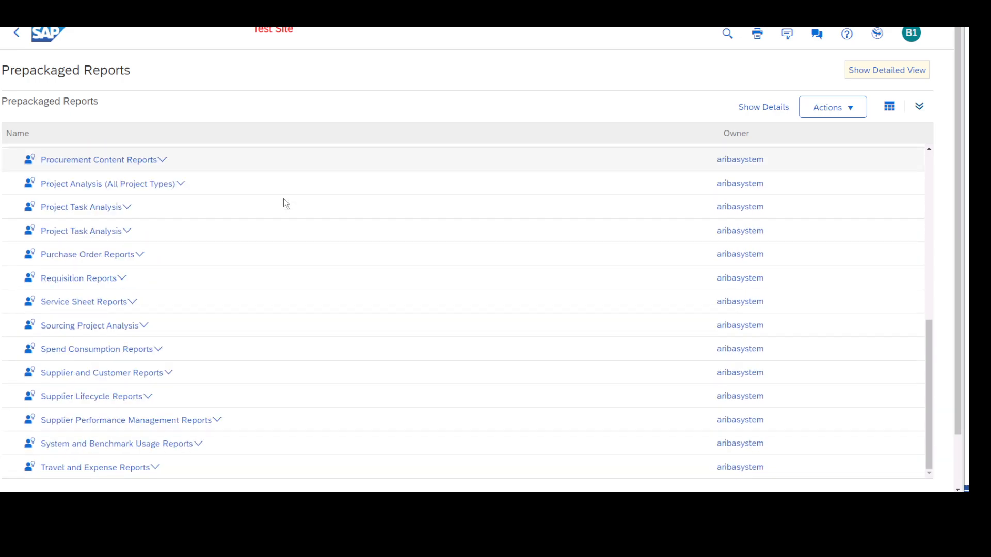
pyautogui.scroll(-3)
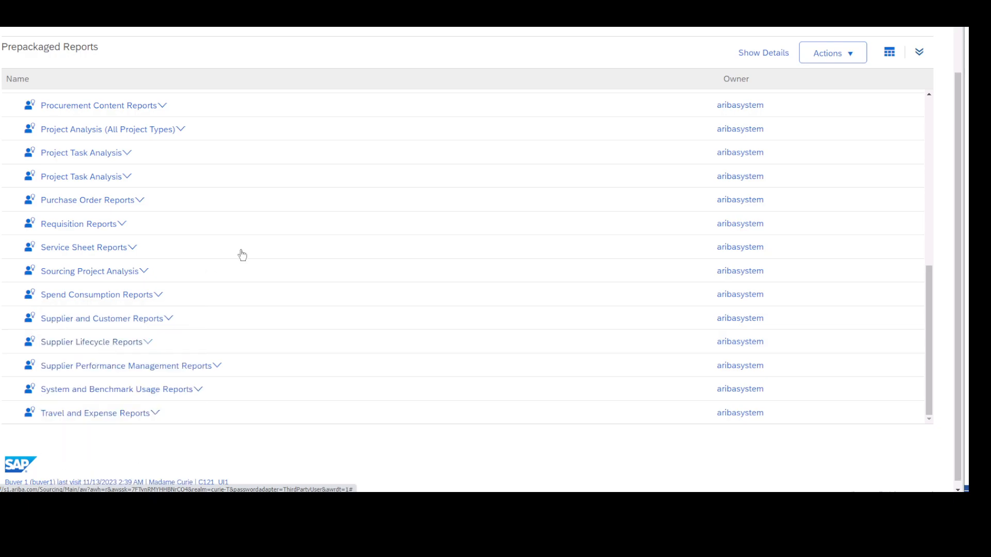
pyautogui.click(90, 342)
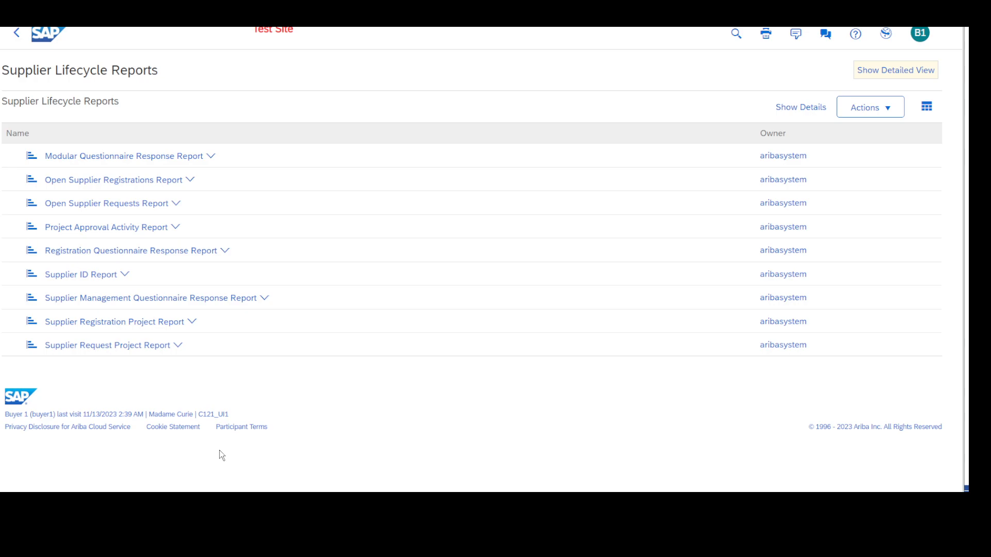
pyautogui.moveTo(757, 329)
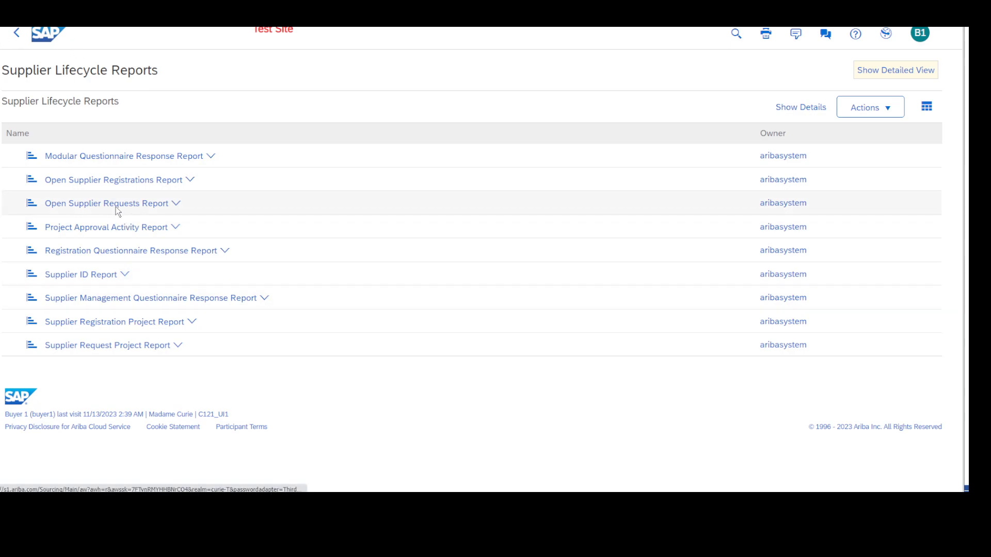
# Step: Open the Open Supplier Requests Report from its actions dropdown
pyautogui.click(177, 204)
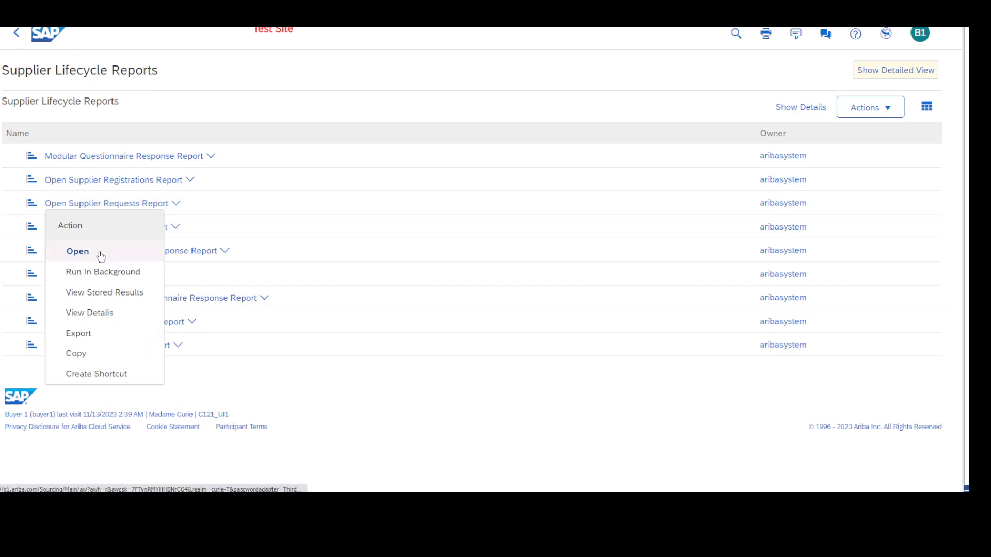
pyautogui.click(77, 250)
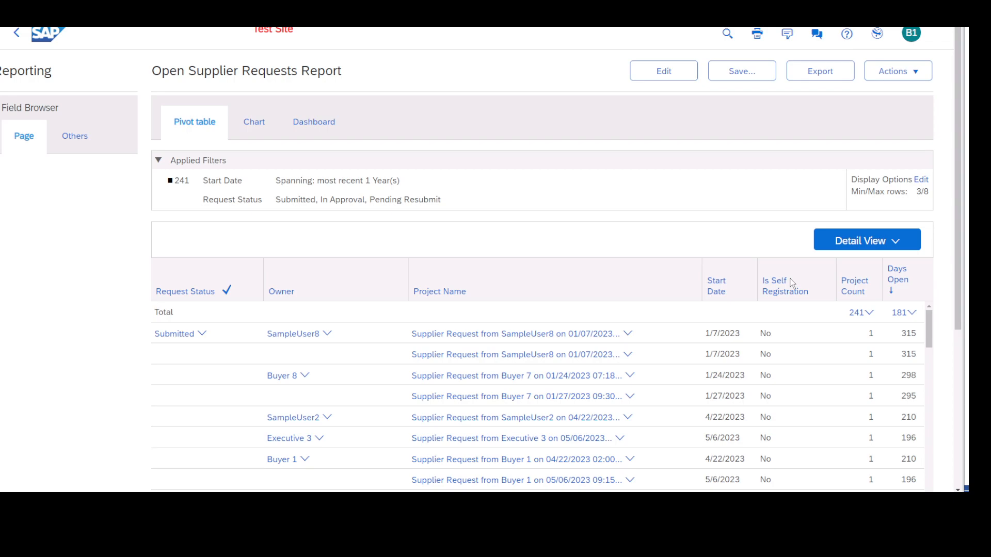
pyautogui.moveTo(820, 70)
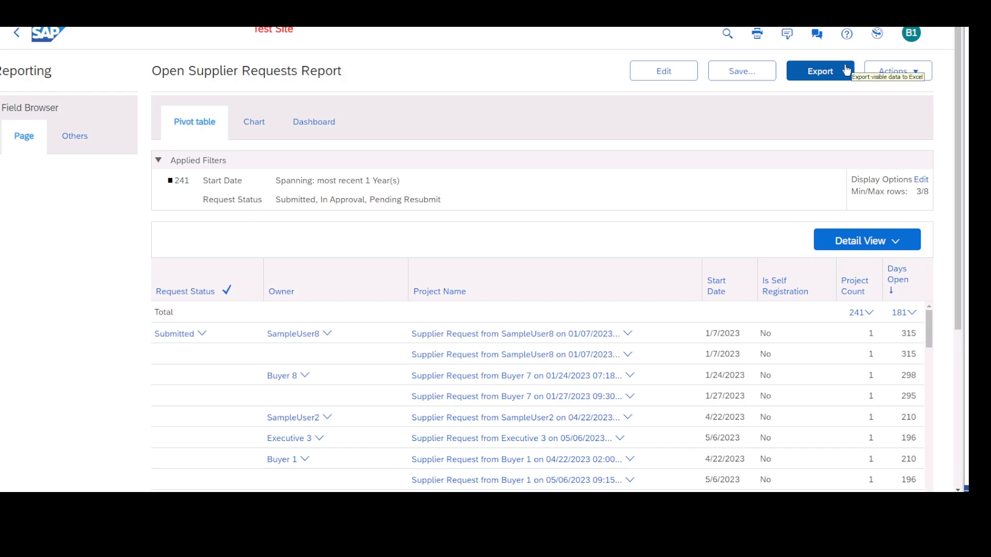
pyautogui.moveTo(497, 160)
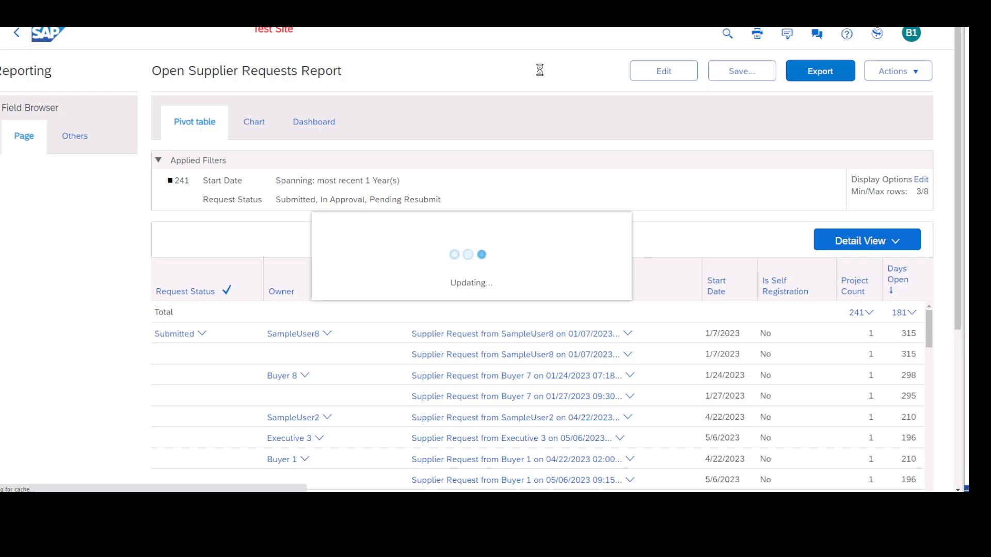
# Step: View the downloaded .xlsx of supplier request rows in Excel, dismissing the Office activation notice
pyautogui.click(819, 70)
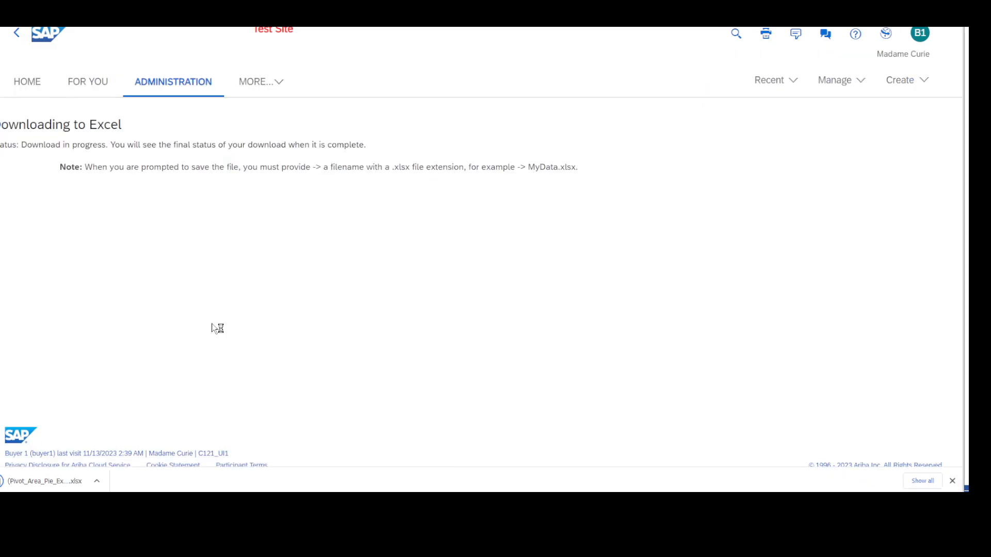
pyautogui.click(44, 481)
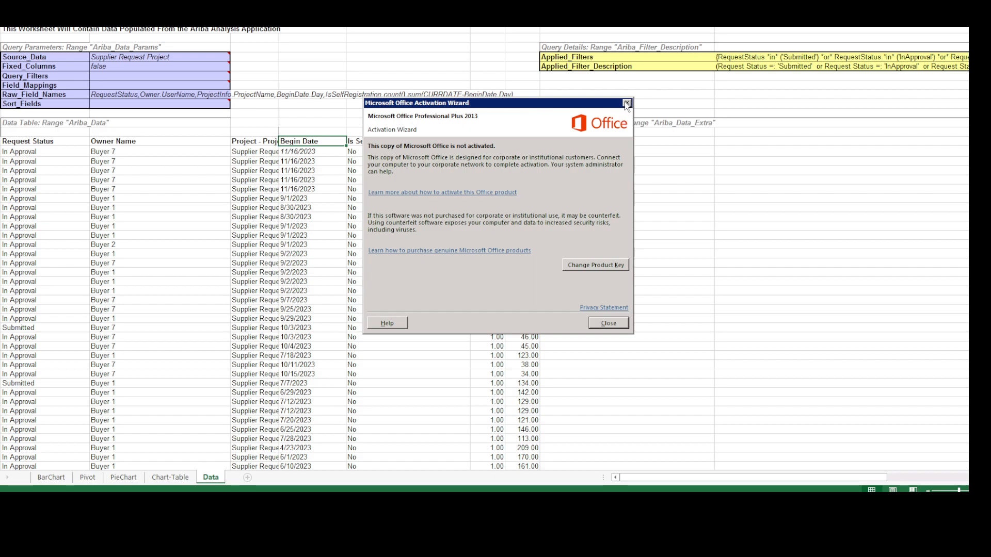
pyautogui.click(627, 103)
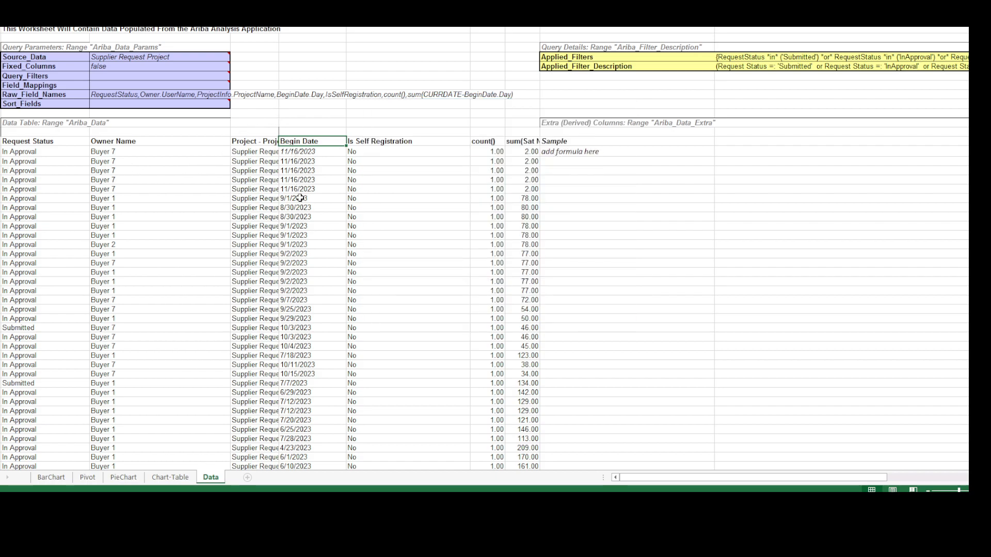
pyautogui.moveTo(346, 241)
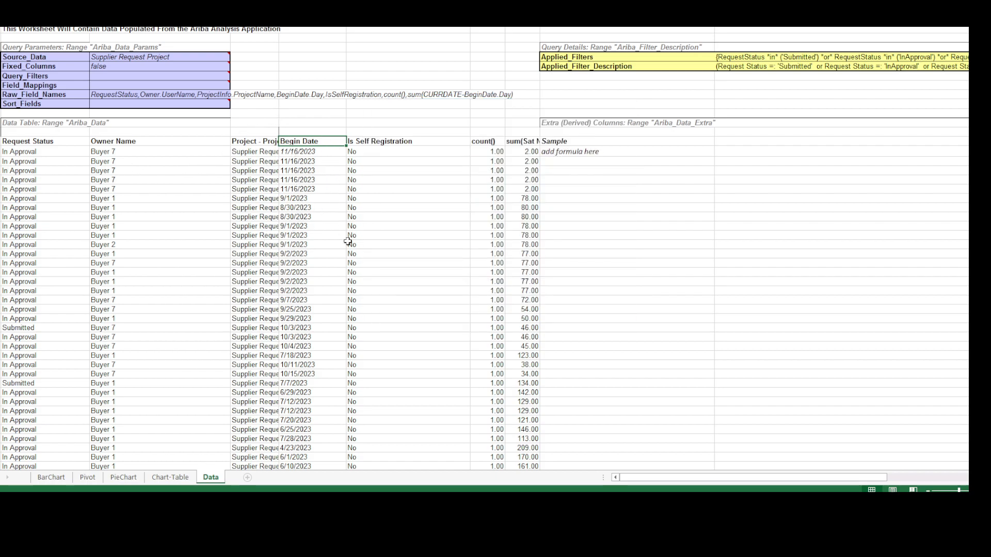
pyautogui.moveTo(372, 139)
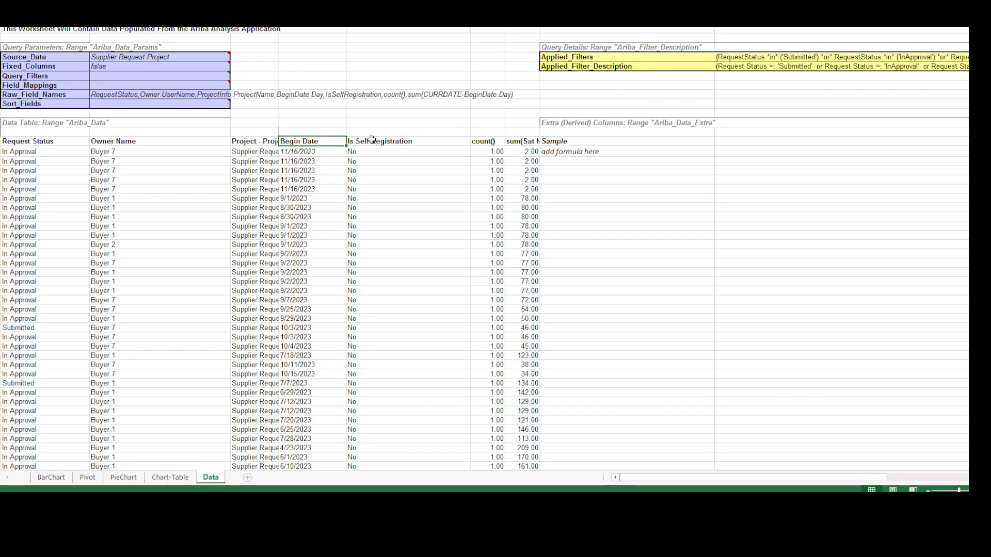
pyautogui.click(408, 142)
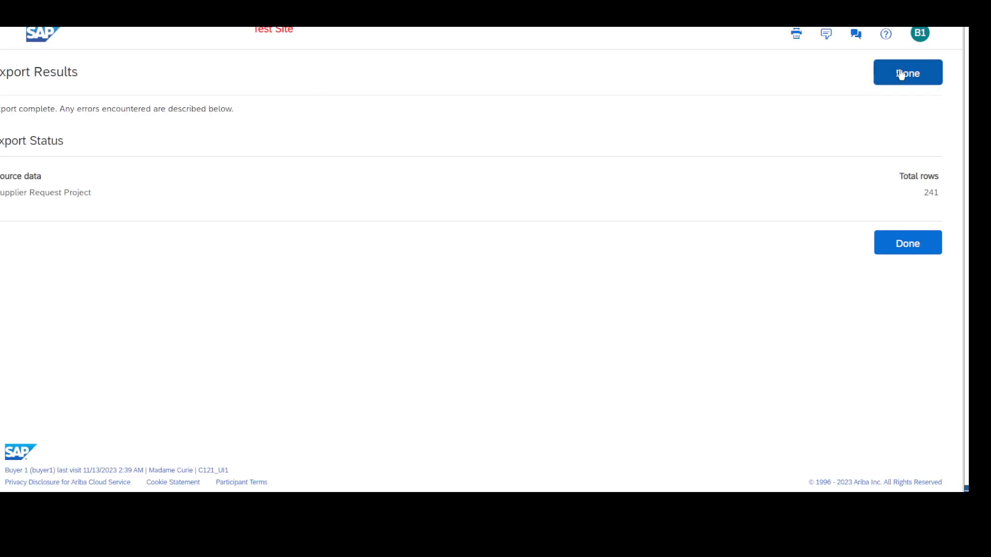
# Step: Finish the export, go back to the home dashboard, and bring up the Manage menu
pyautogui.click(907, 73)
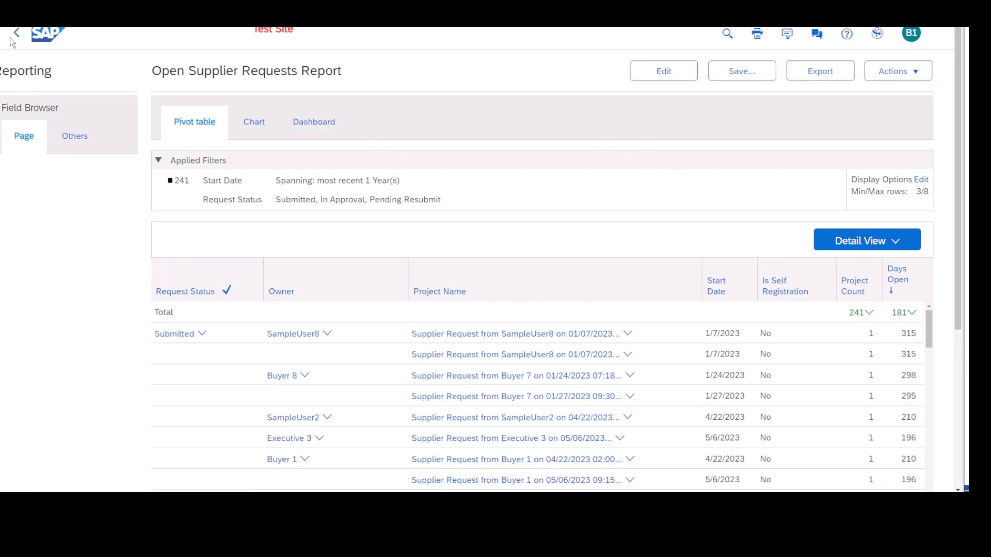
pyautogui.click(15, 33)
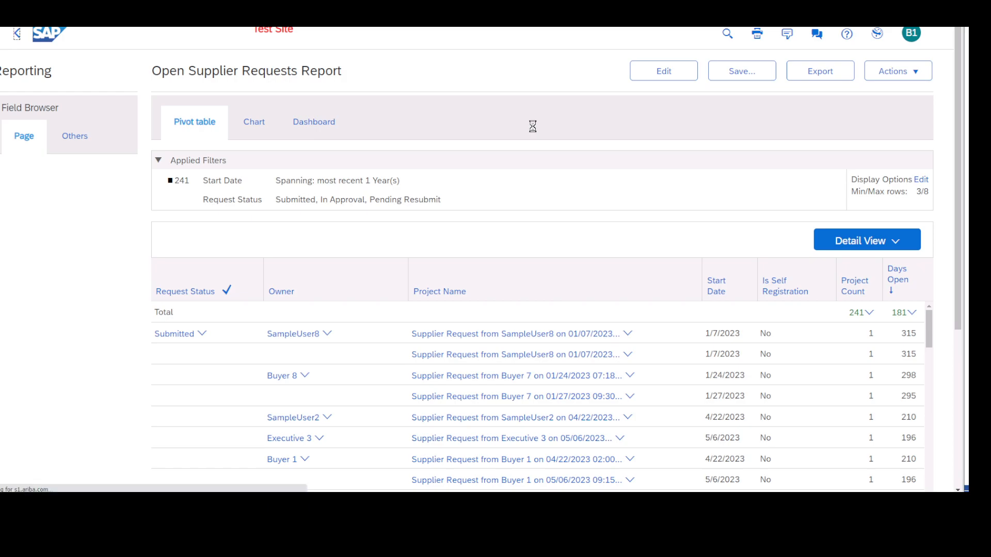
pyautogui.click(17, 33)
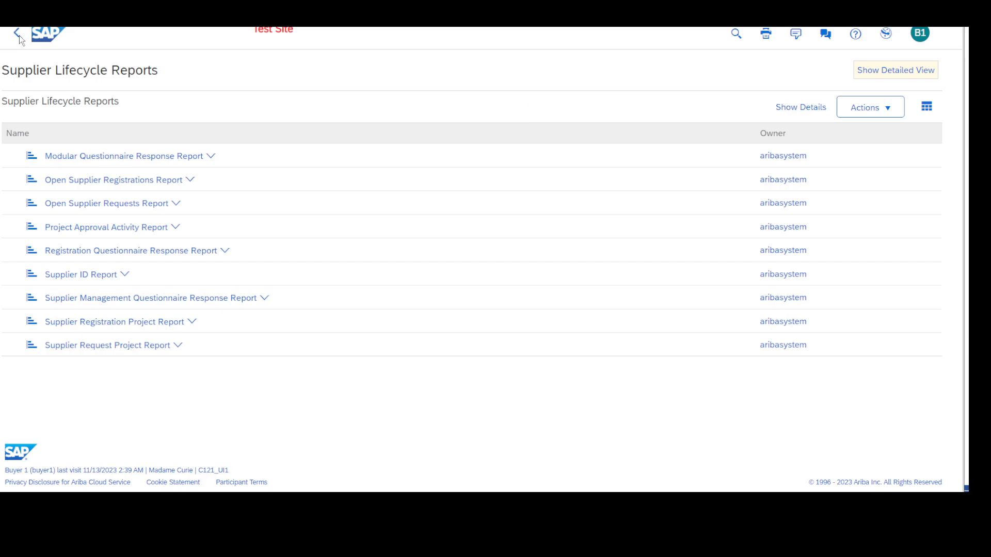
pyautogui.click(16, 33)
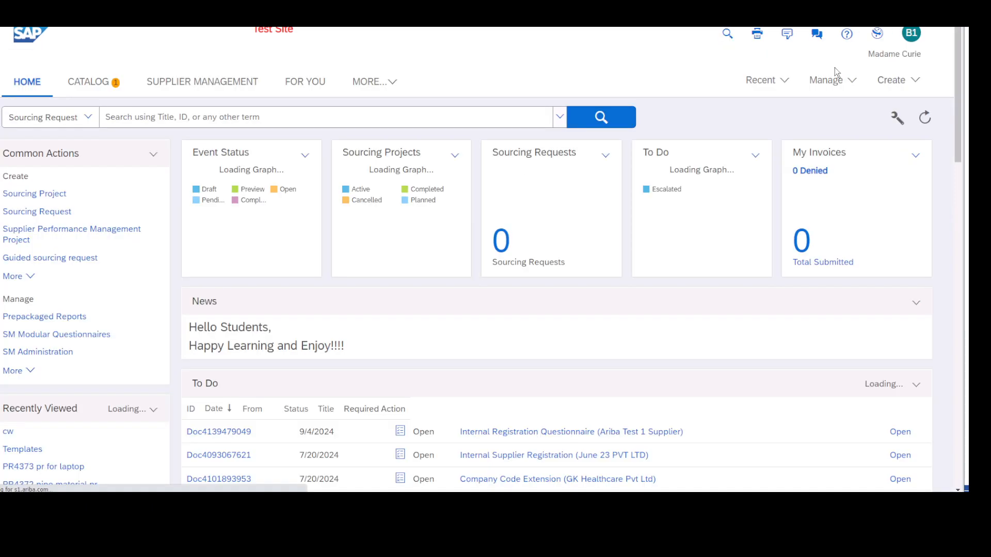
pyautogui.click(829, 79)
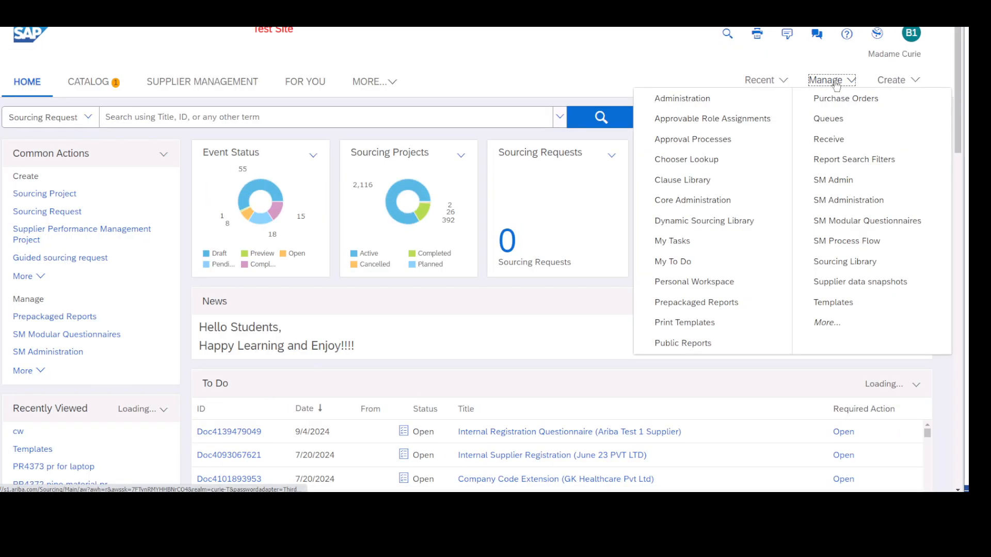
pyautogui.moveTo(703, 302)
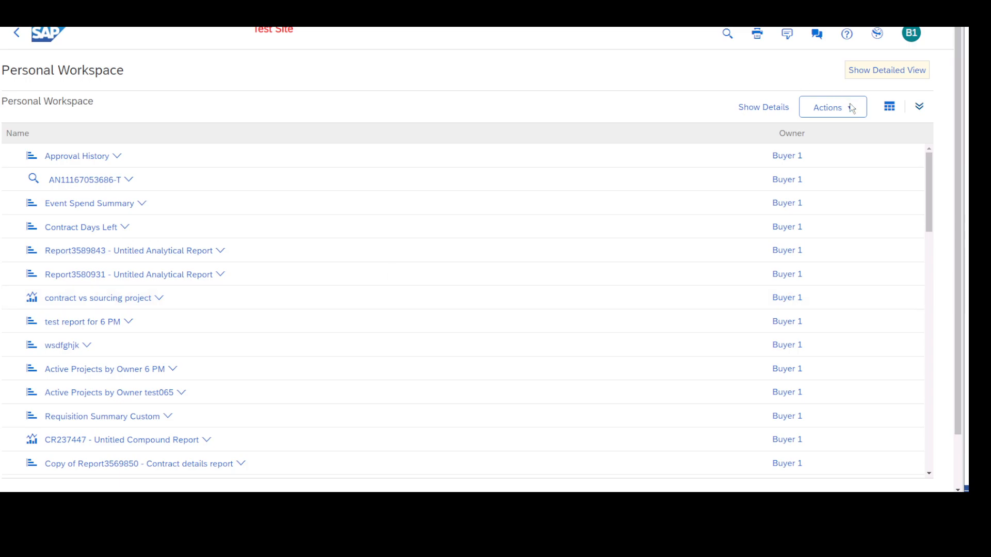
# Step: Start a new analytical report and replace its default title with 'reportsupplierprocess'
pyautogui.click(830, 107)
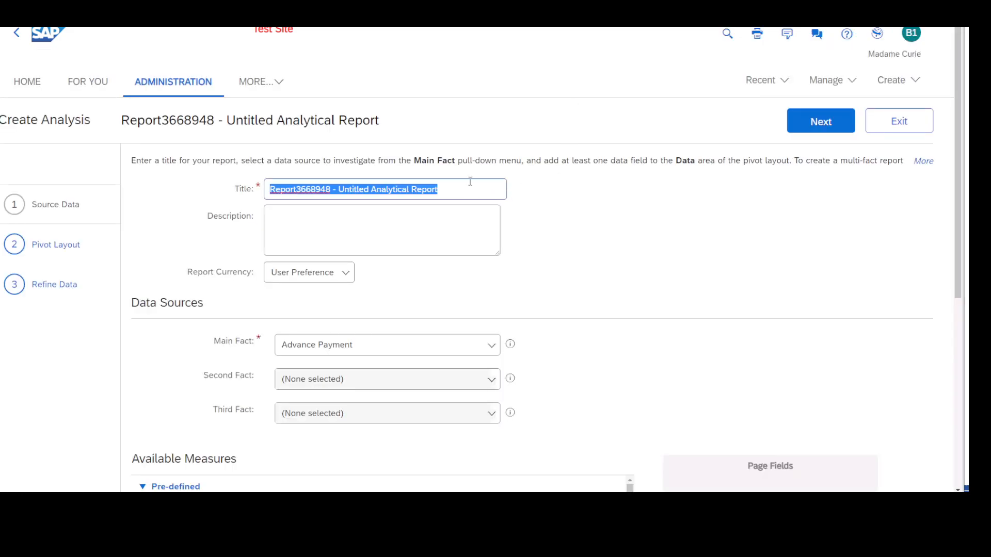
pyautogui.press('Delete')
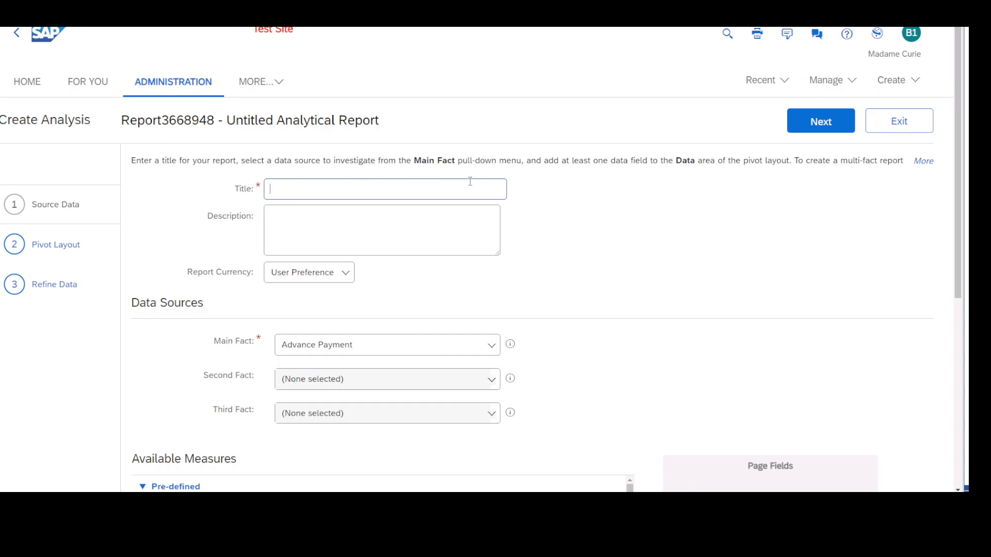
pyautogui.write('repor')
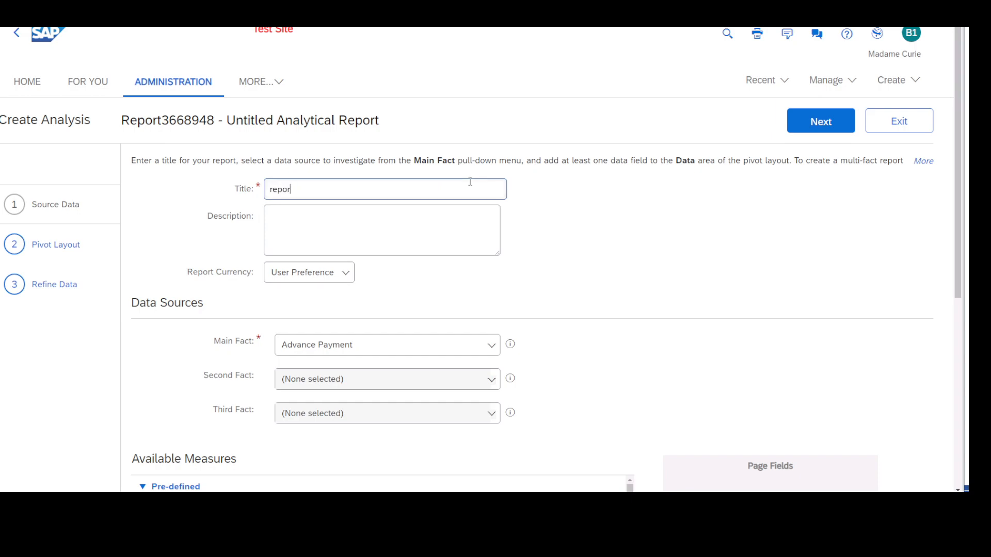
pyautogui.write('supplierproce')
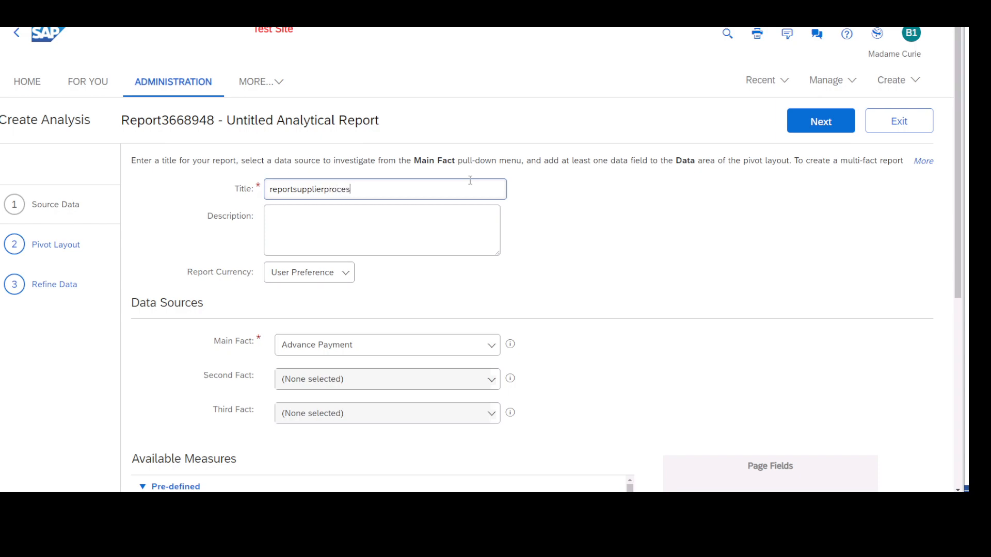
pyautogui.write('s')
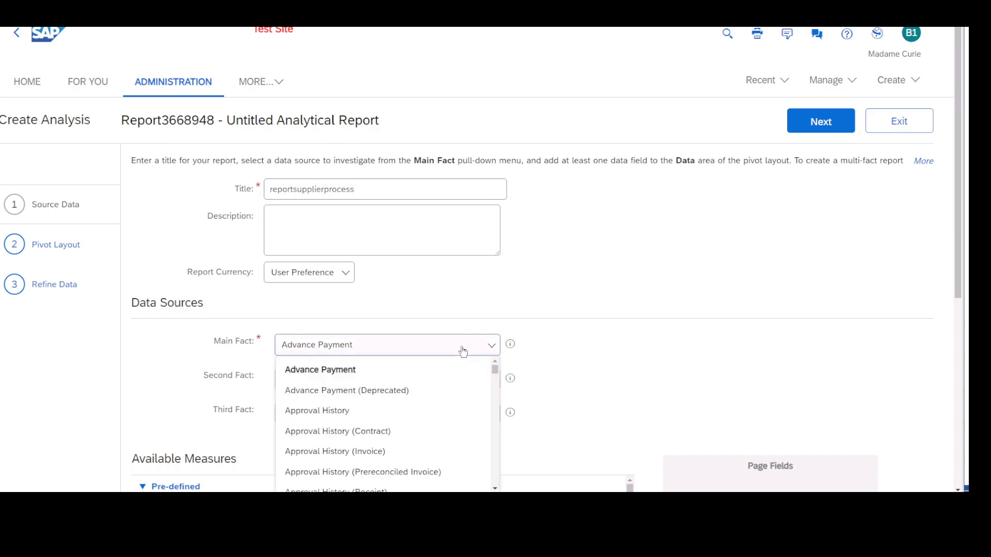
pyautogui.moveTo(625, 239)
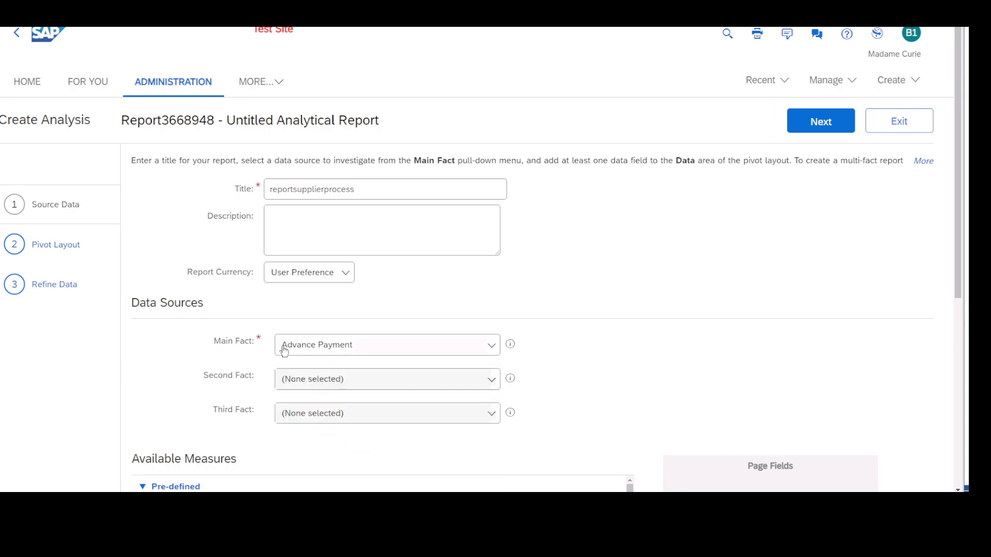
pyautogui.moveTo(266, 388)
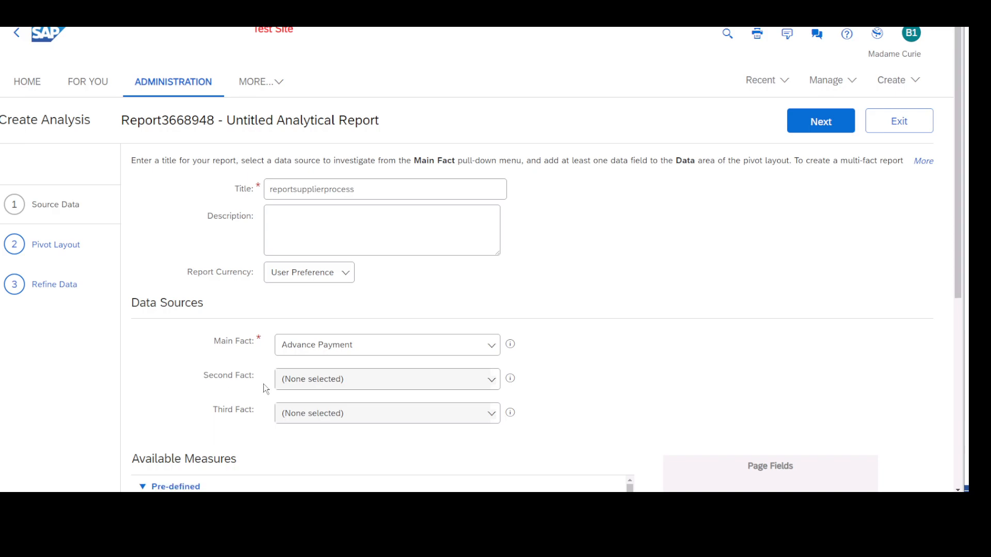
pyautogui.moveTo(247, 425)
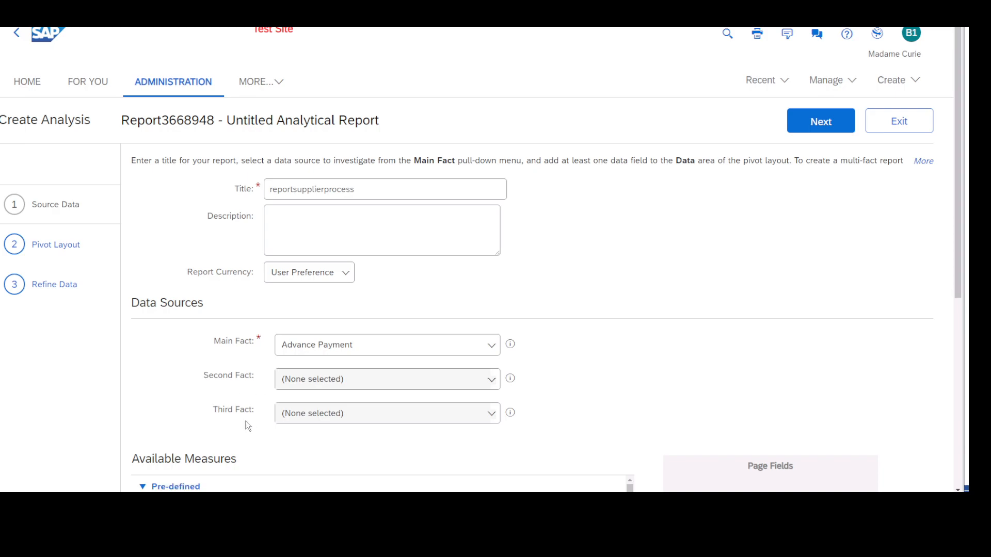
# Step: Settle on Contract as the Main Fact after trying Approval History and Catalog
pyautogui.click(386, 345)
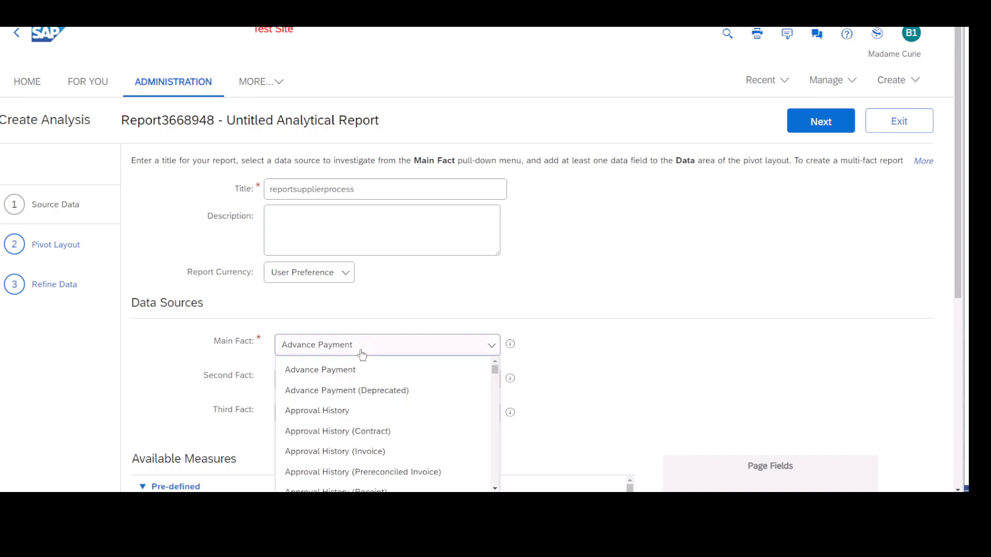
pyautogui.click(316, 410)
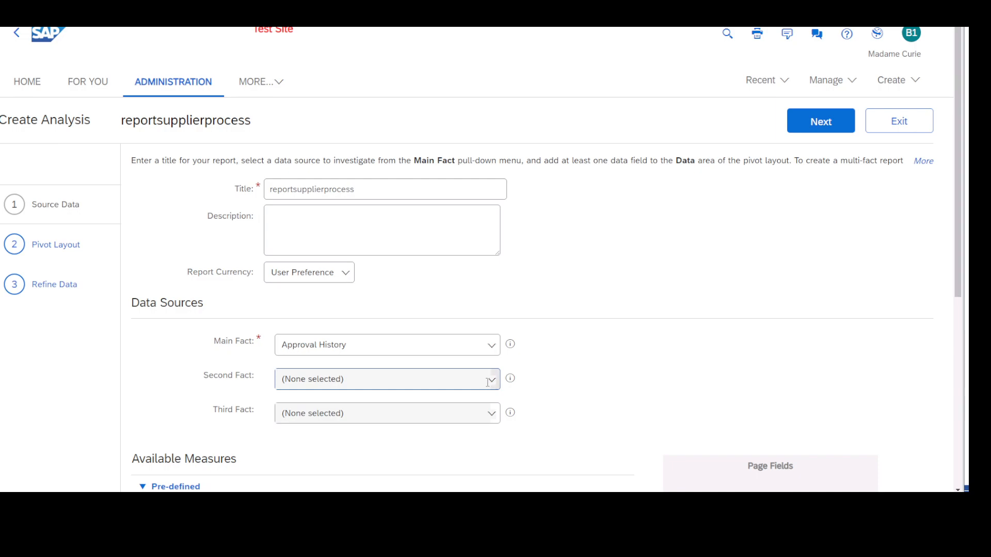
pyautogui.moveTo(497, 352)
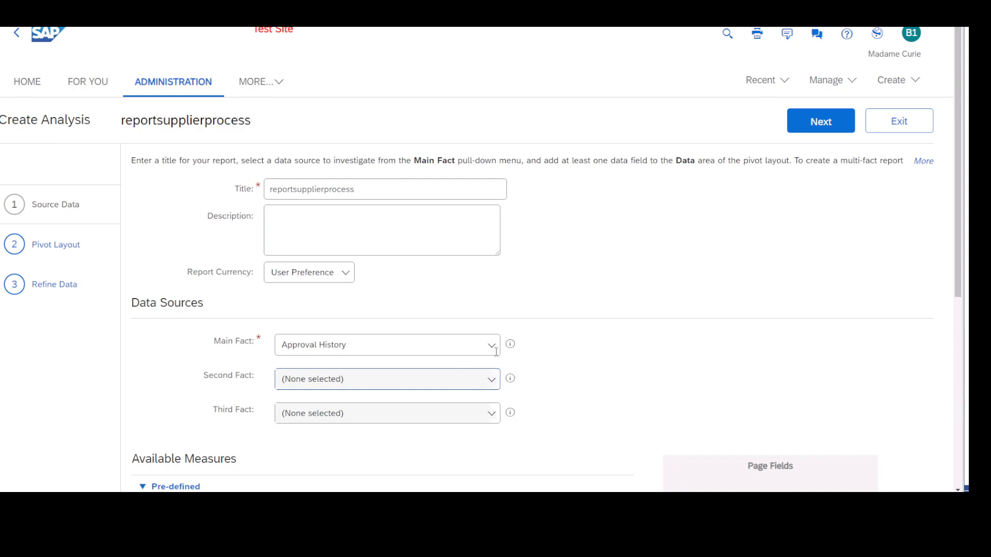
pyautogui.click(386, 345)
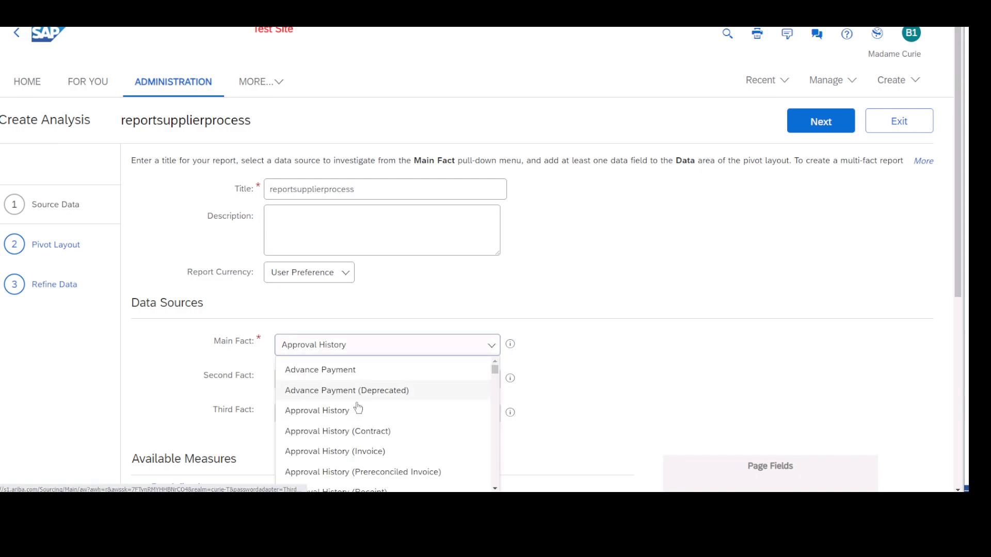
pyautogui.scroll(-3)
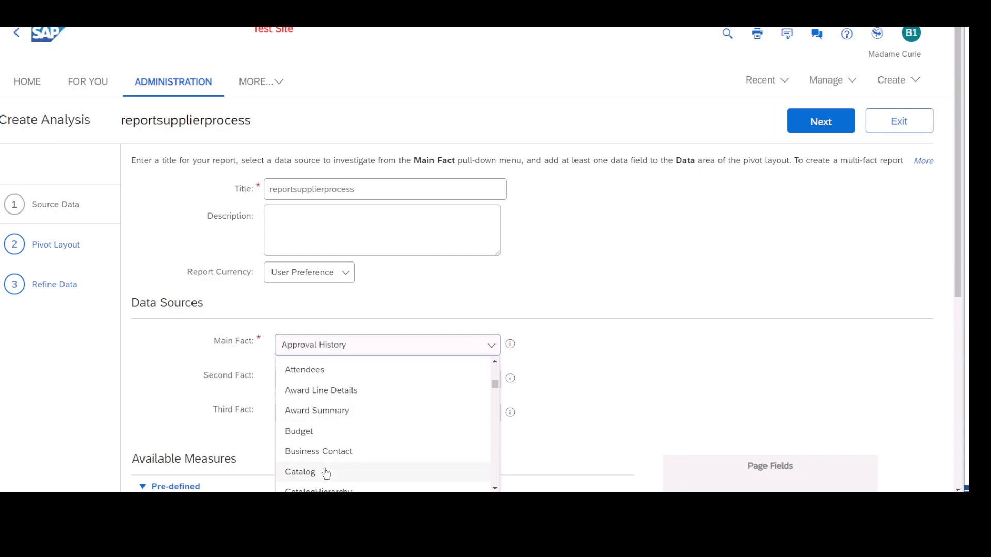
pyautogui.click(299, 472)
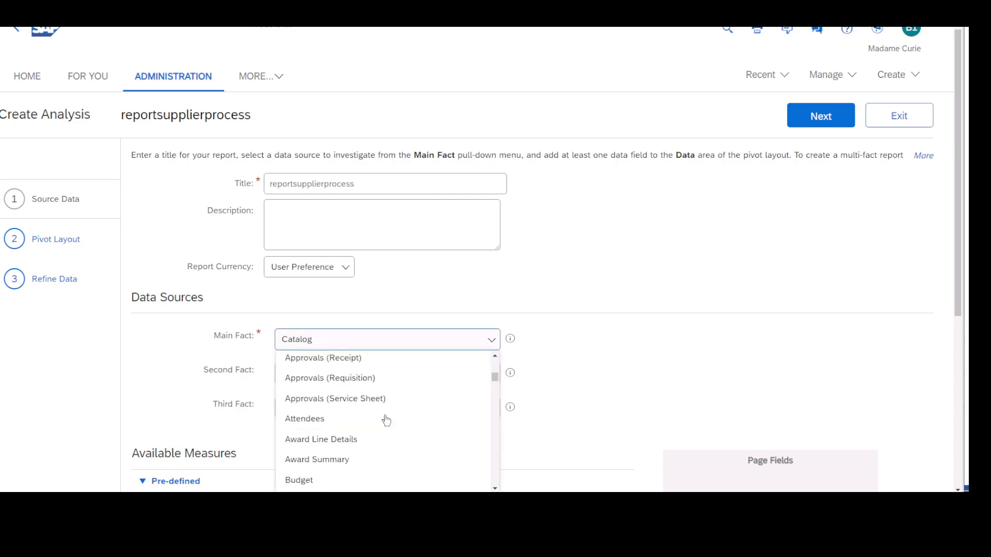
pyautogui.scroll(-3)
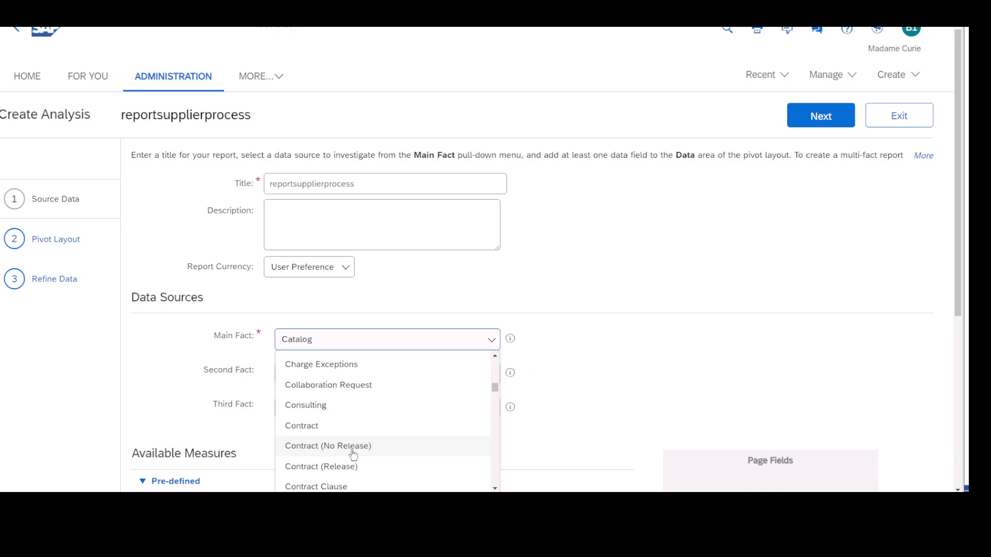
pyautogui.click(301, 425)
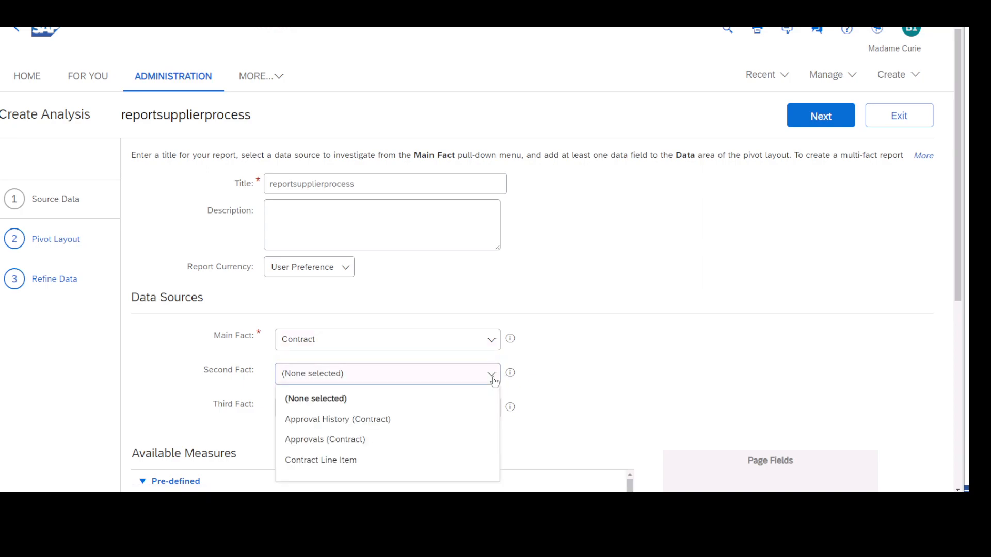
# Step: Add Approval History (Contract) as Second Fact and Approvals (Contract) as Third Fact
pyautogui.click(338, 419)
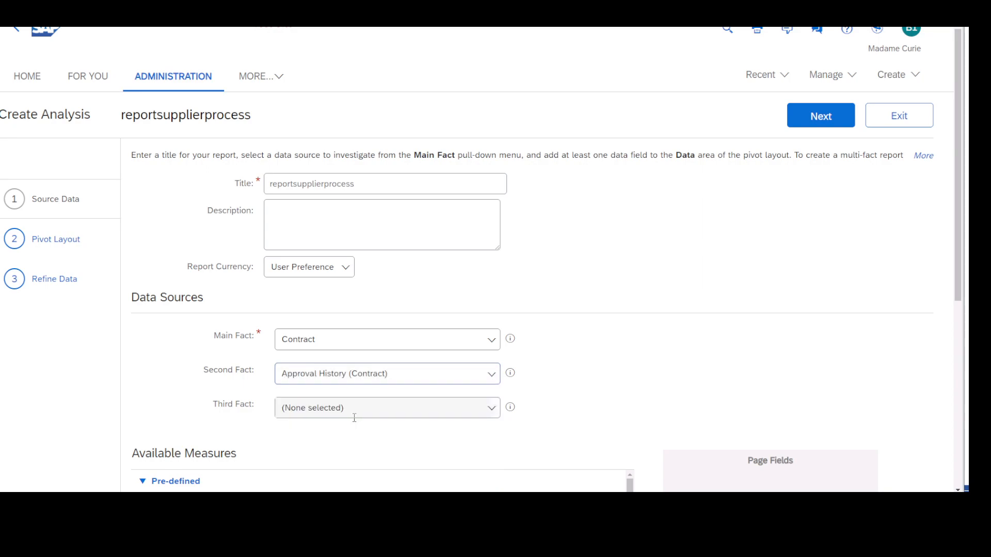
pyautogui.click(386, 408)
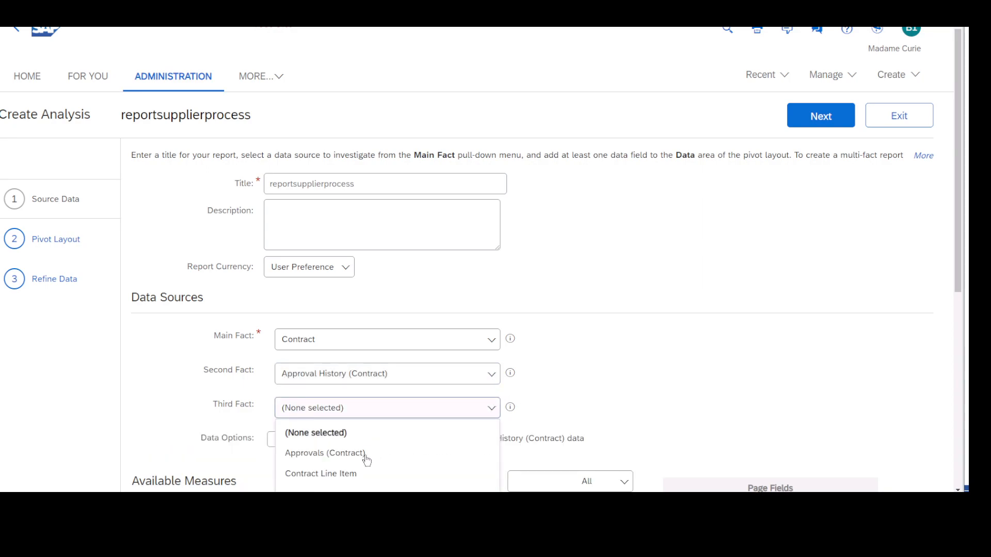
pyautogui.click(325, 453)
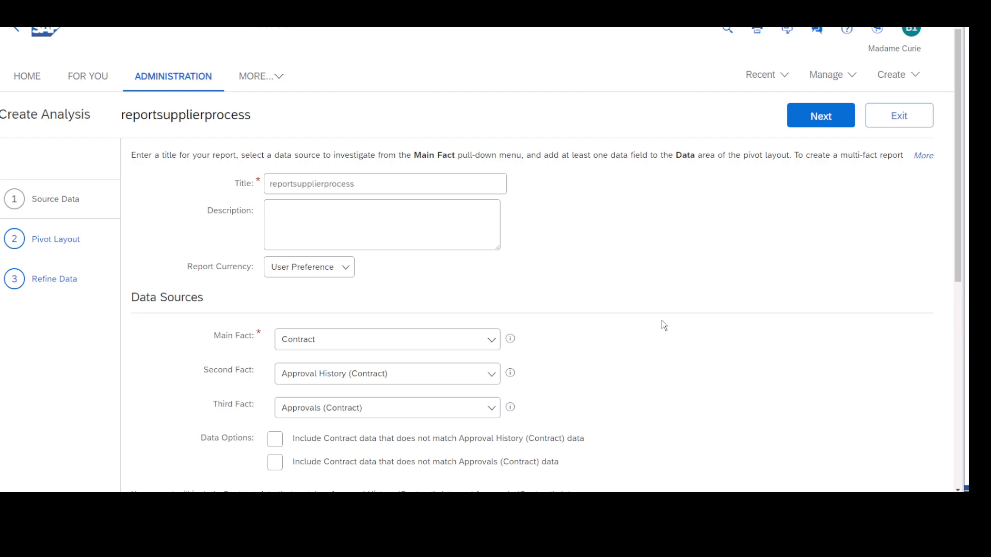
# Step: Scroll through the available measures for the Contract, Approval History and Approvals groups
pyautogui.scroll(-3)
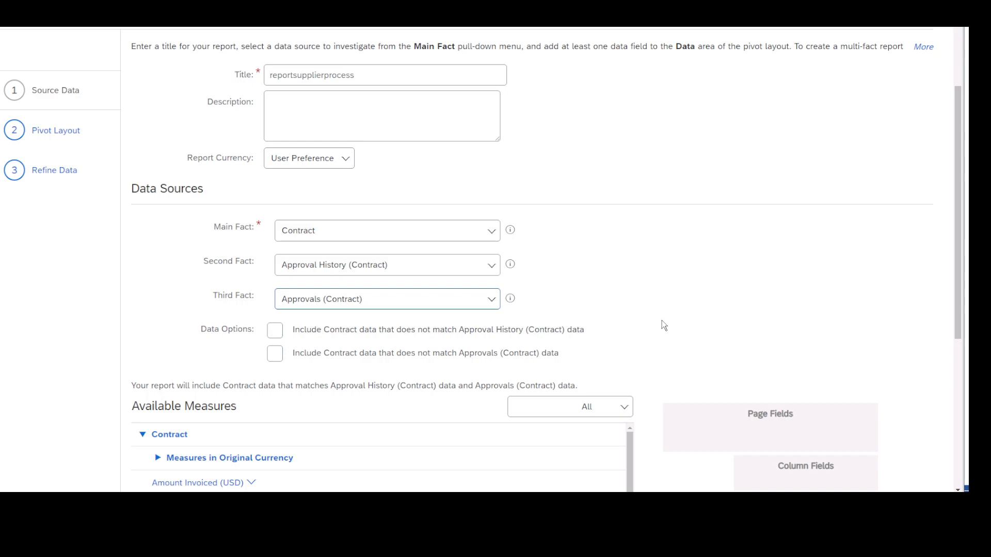
pyautogui.moveTo(666, 252)
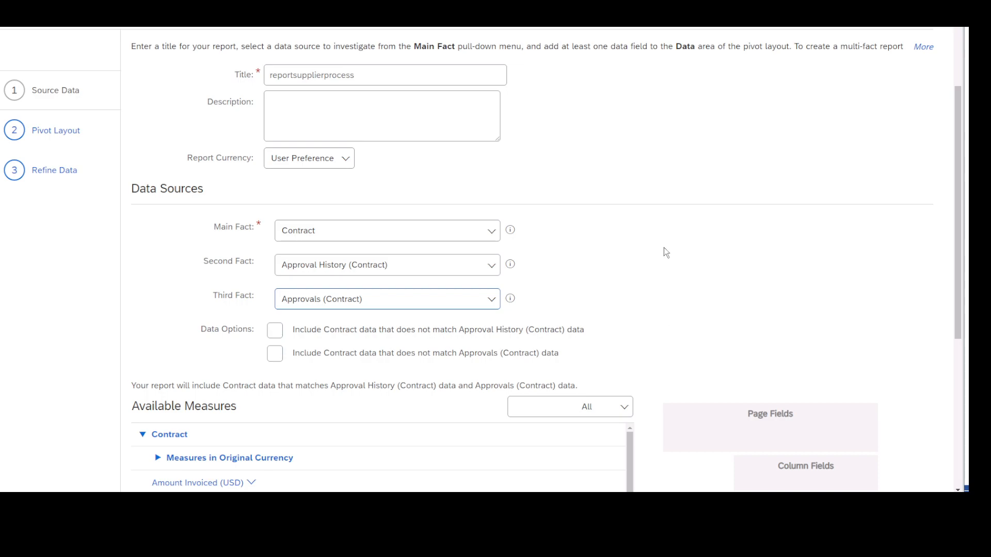
pyautogui.moveTo(563, 276)
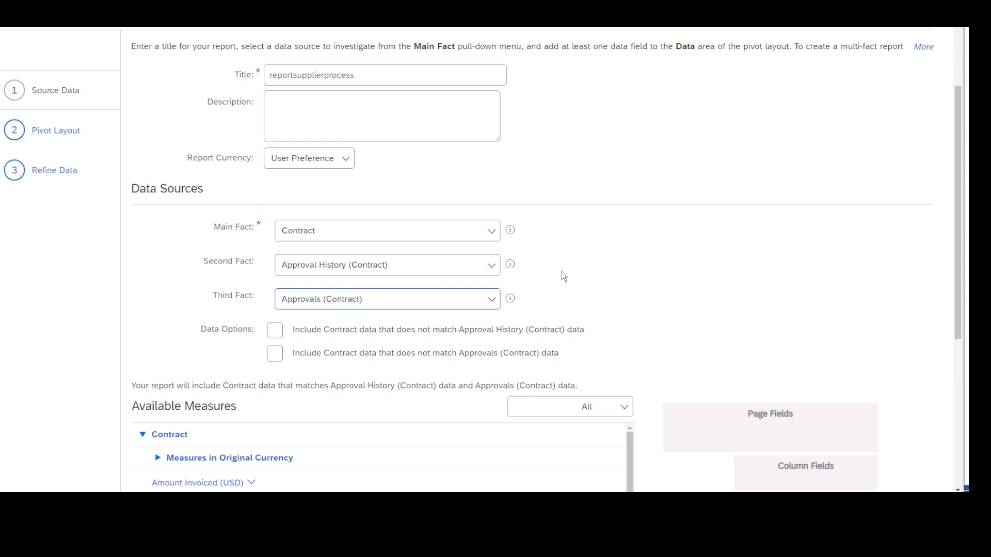
pyautogui.moveTo(373, 309)
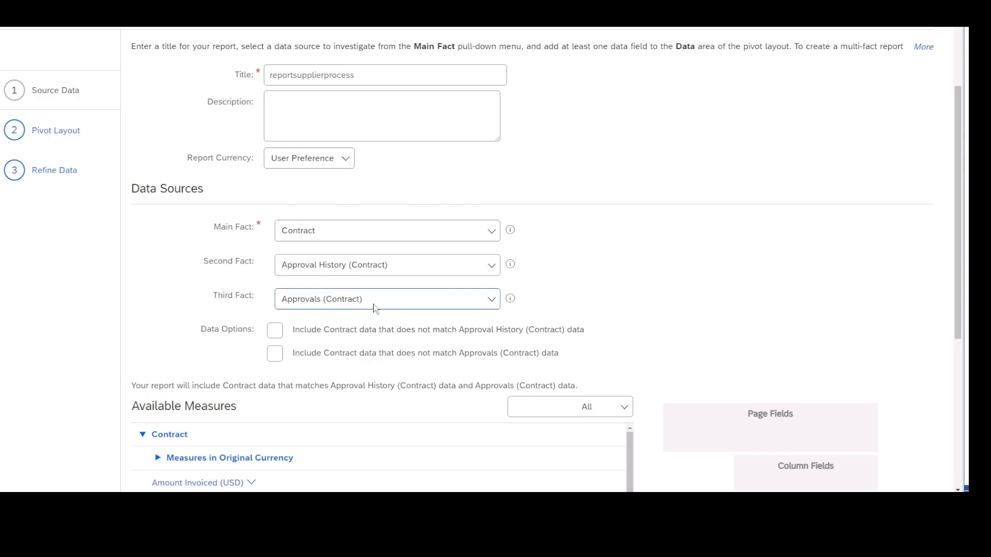
pyautogui.moveTo(510, 265)
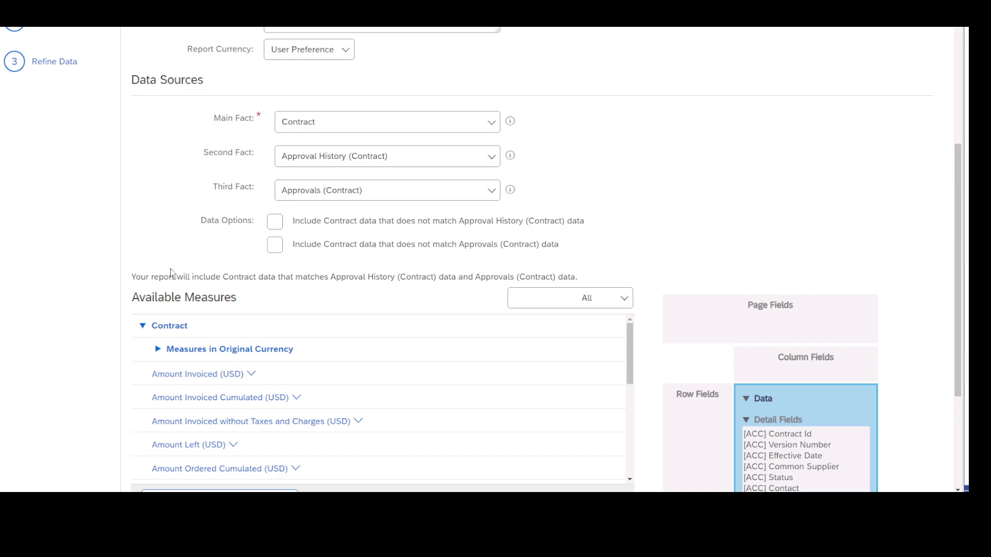
pyautogui.moveTo(351, 354)
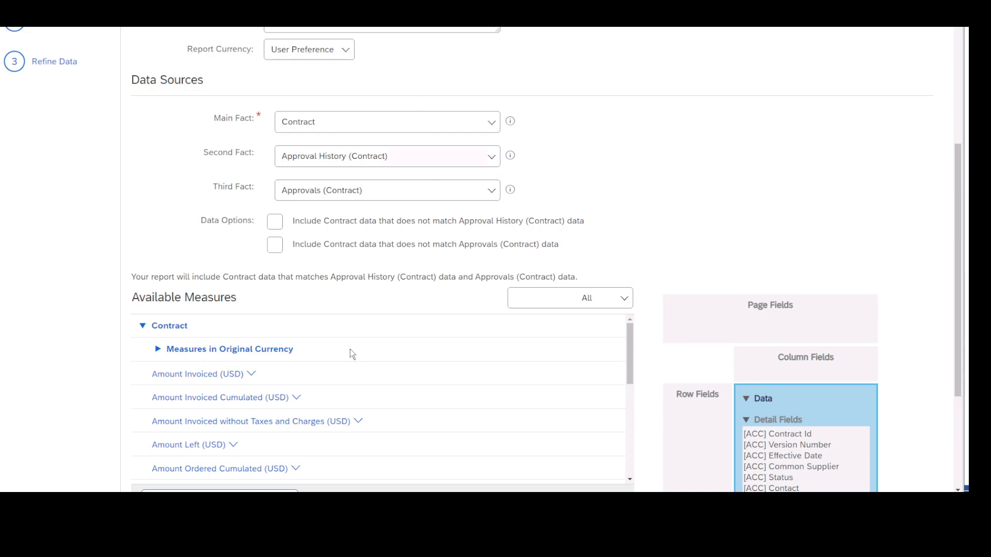
pyautogui.scroll(-3)
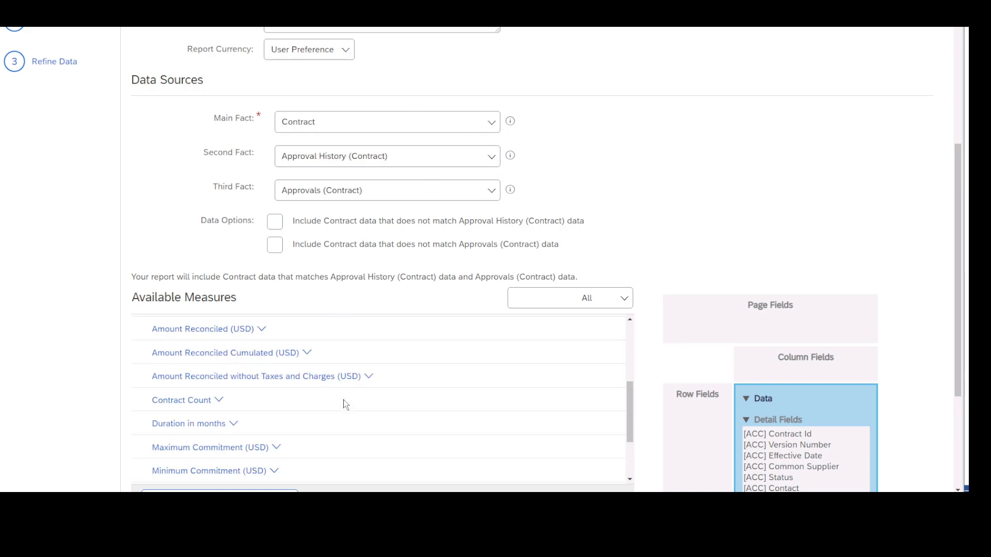
pyautogui.scroll(-3)
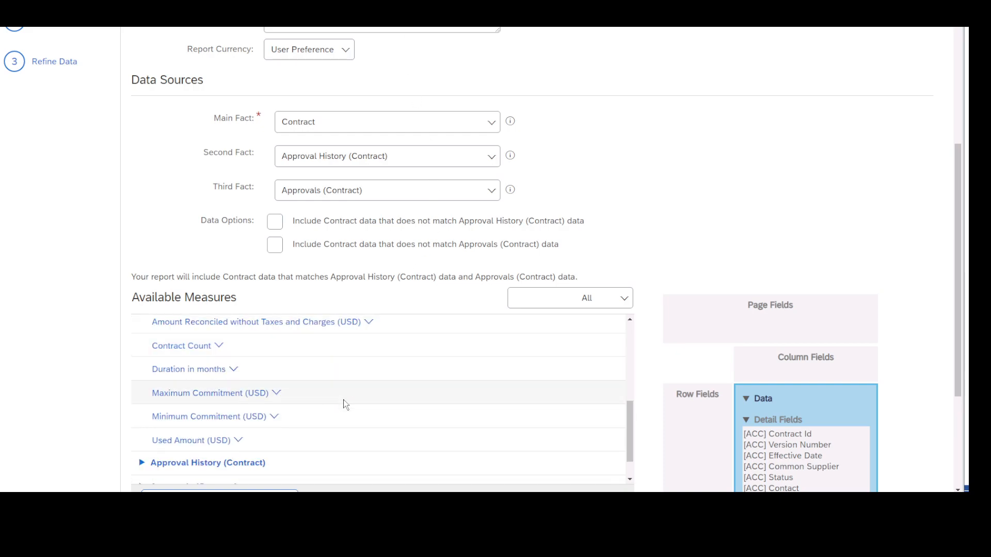
pyautogui.scroll(-3)
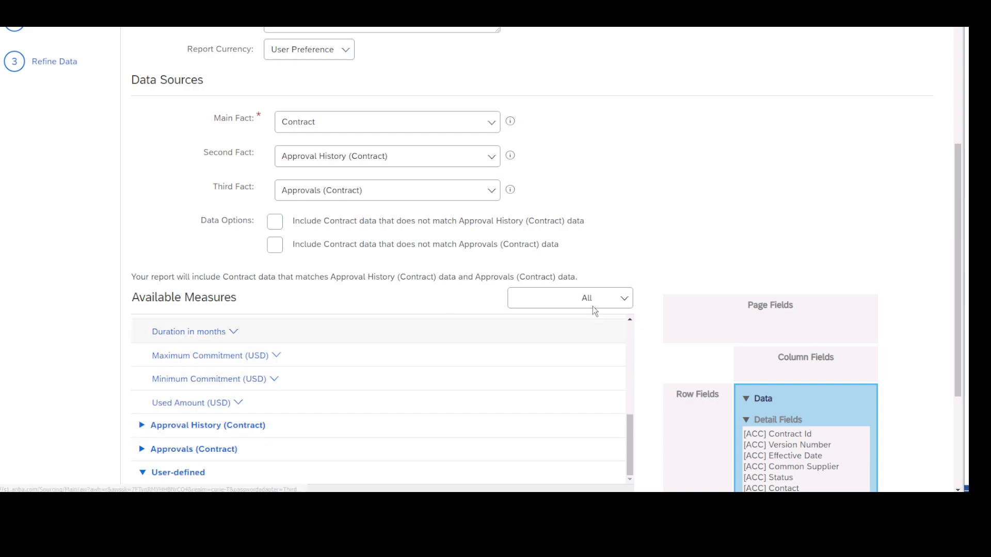
pyautogui.scroll(-3)
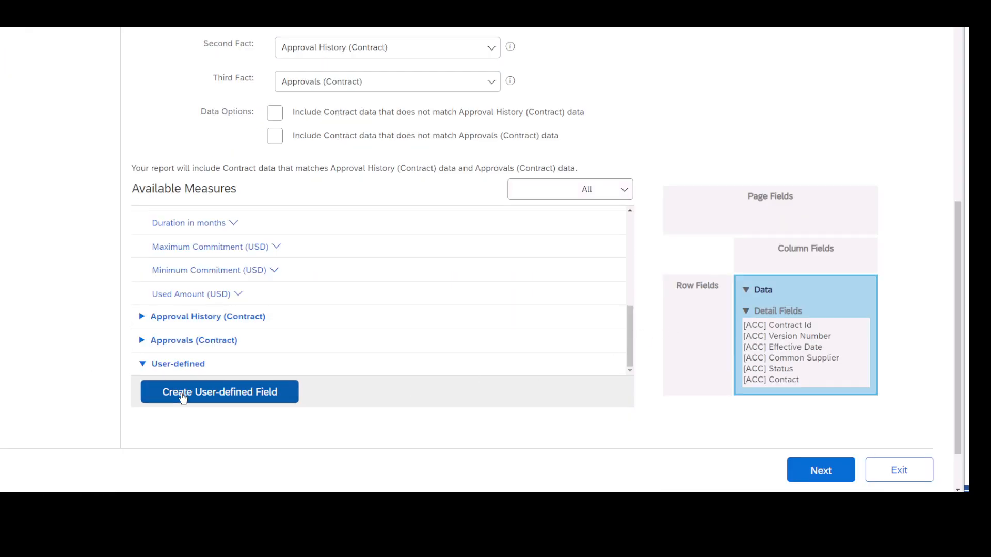
pyautogui.click(219, 393)
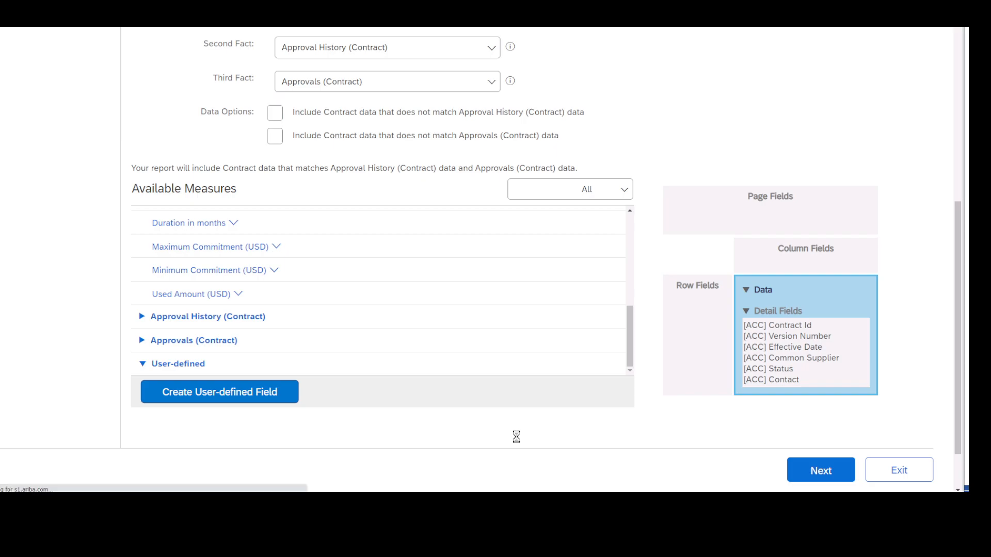
pyautogui.click(219, 392)
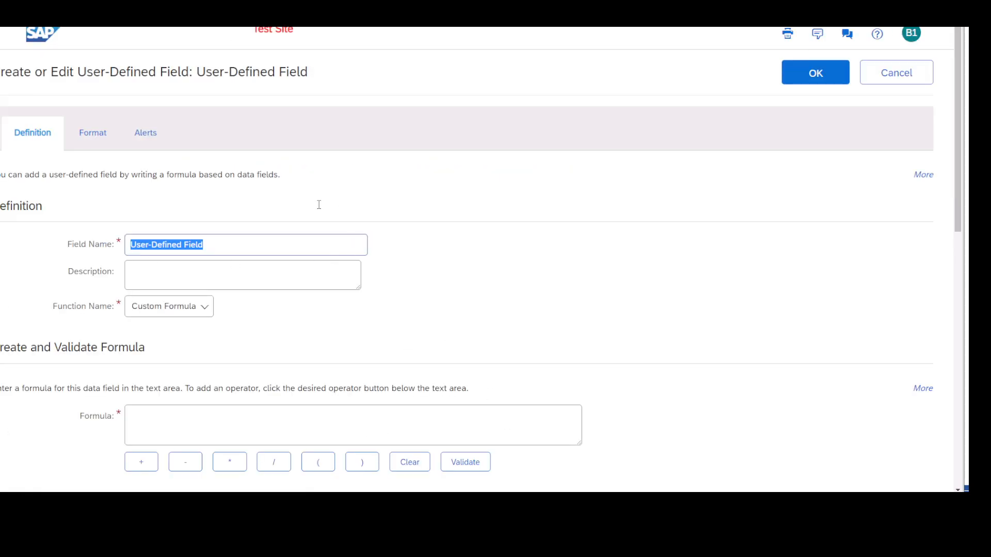
pyautogui.moveTo(556, 168)
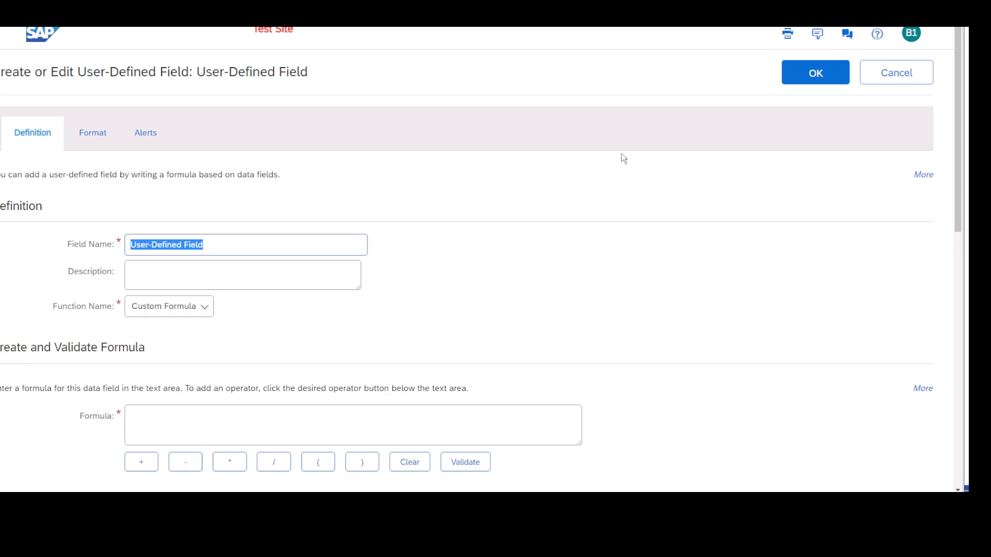
pyautogui.click(897, 73)
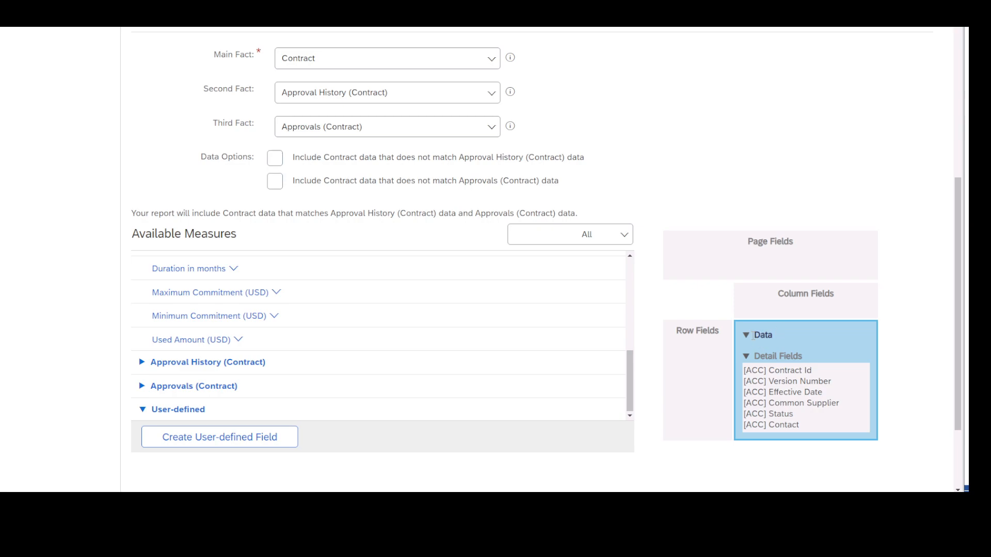
# Step: Collapse the Data group, pick the Effective Date detail field, and attempt Next, hitting the missing data field error
pyautogui.click(746, 335)
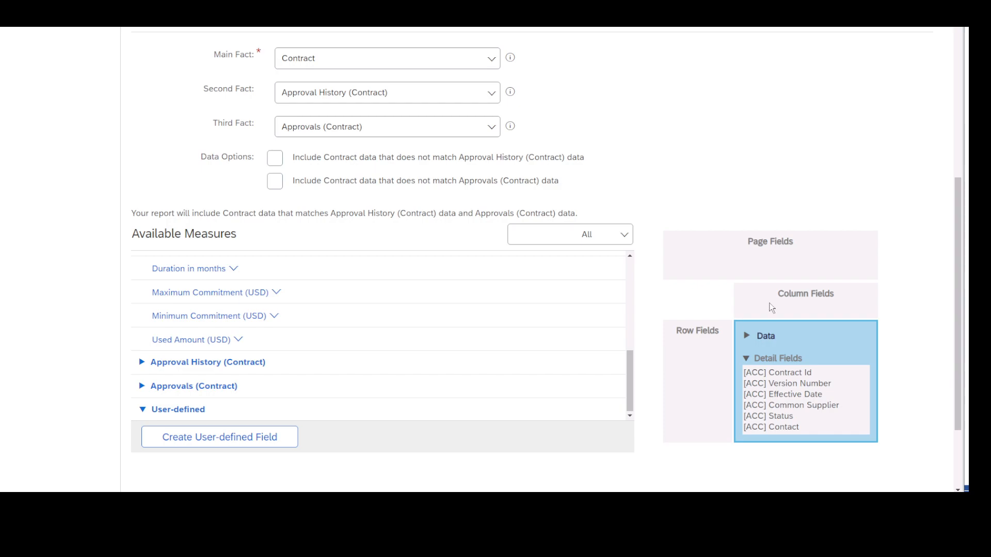
pyautogui.doubleClick(785, 393)
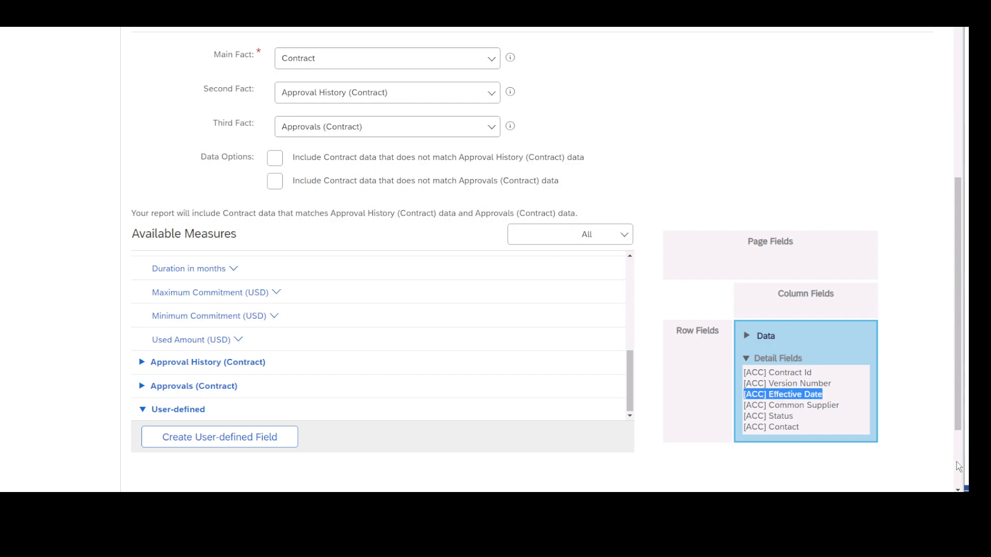
pyautogui.scroll(-3)
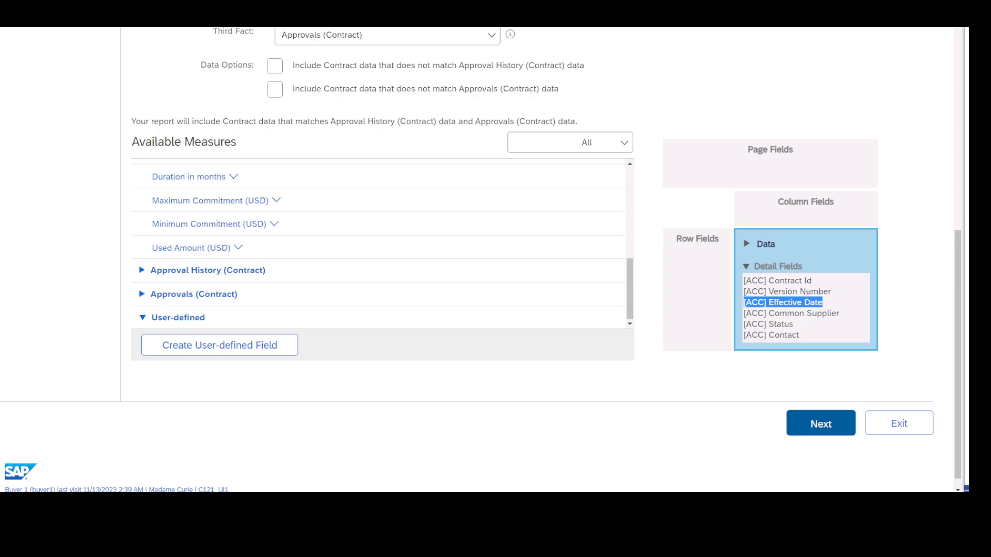
pyautogui.click(787, 292)
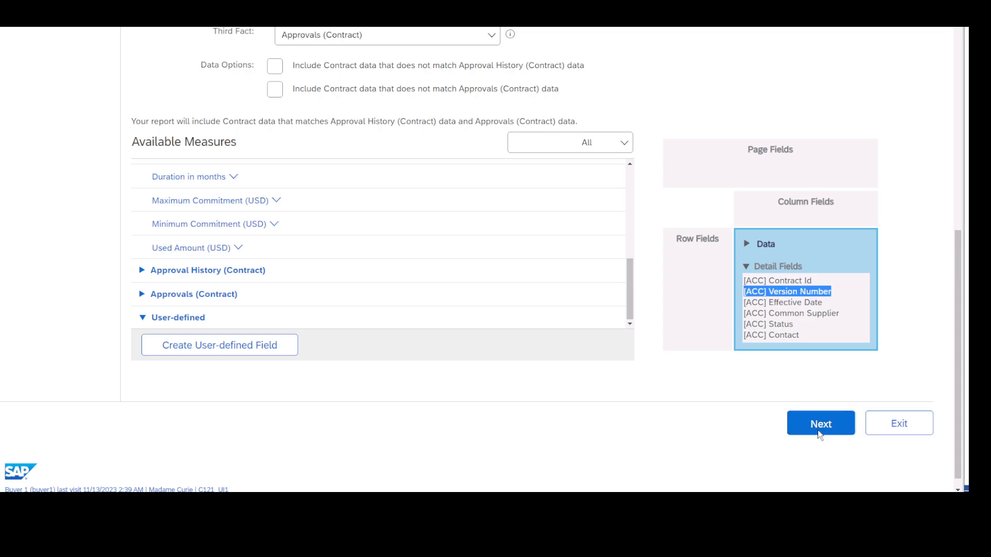
pyautogui.moveTo(684, 361)
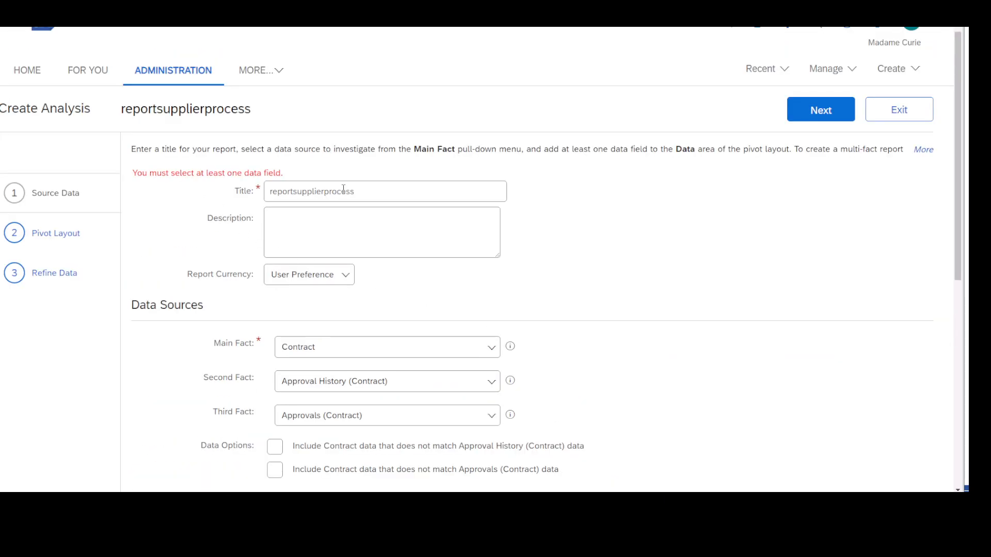
# Step: Tick 'Show detail fields in report' on the Pivot Layout step
pyautogui.scroll(-3)
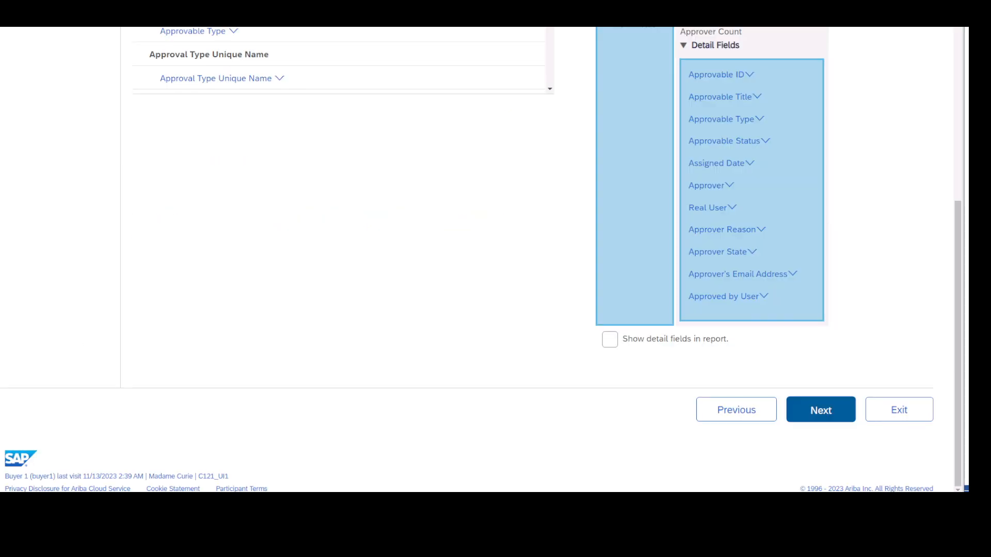
pyautogui.moveTo(693, 228)
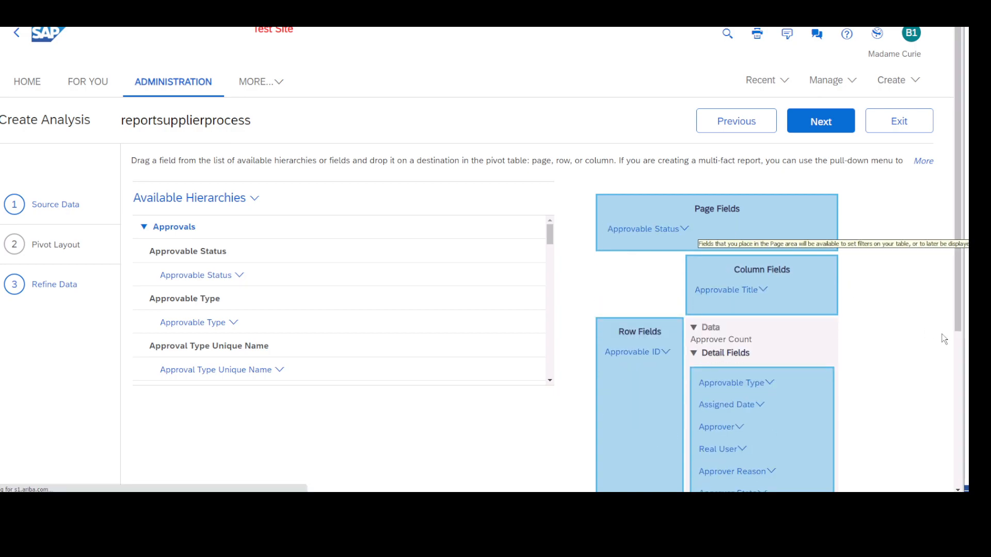
pyautogui.moveTo(929, 364)
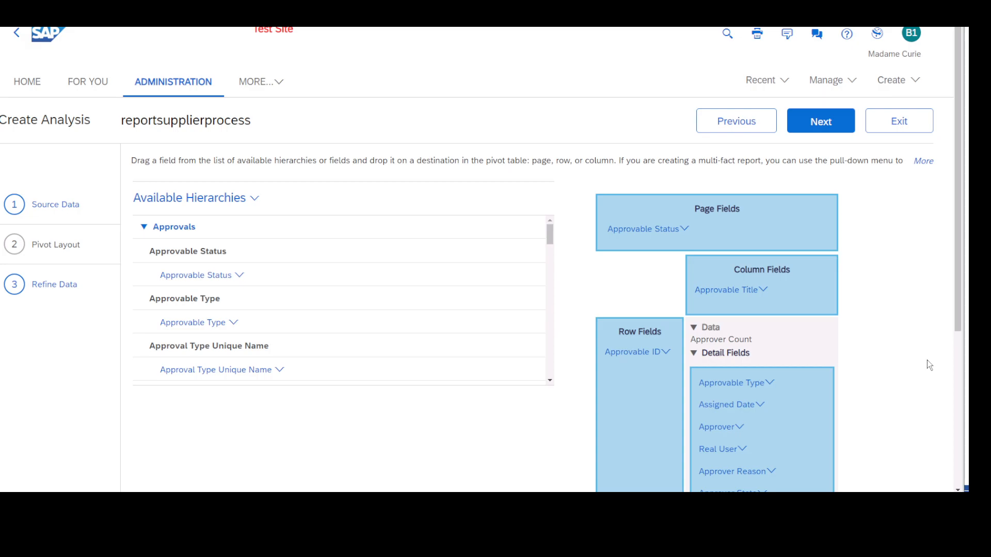
pyautogui.scroll(-3)
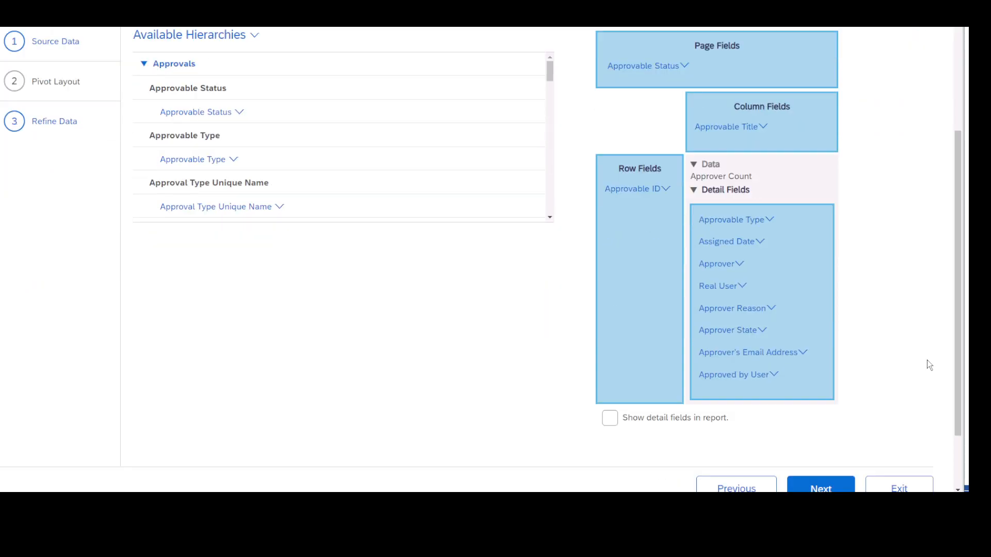
pyautogui.click(609, 418)
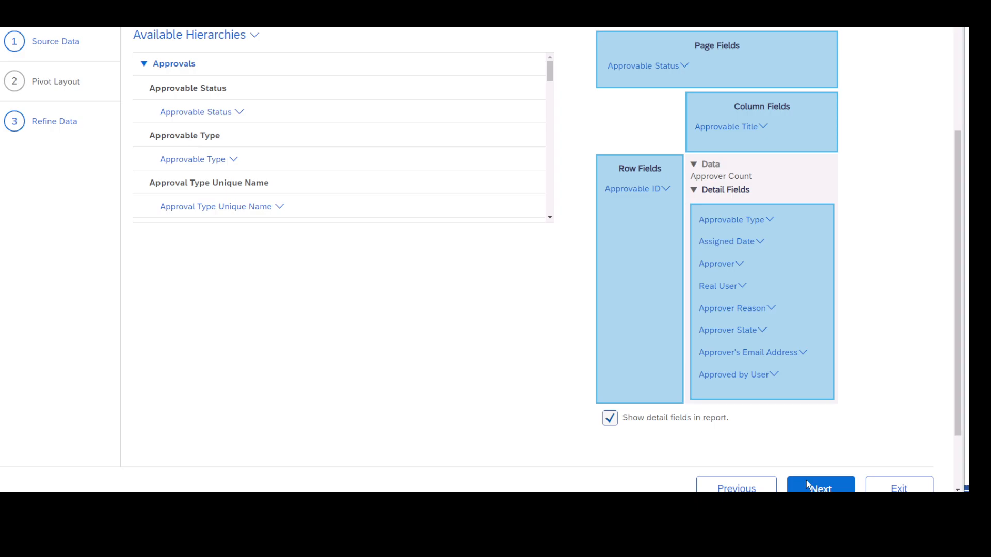
# Step: Advance to Refine Data with its date and Approvable Status filters, then save the report
pyautogui.click(819, 488)
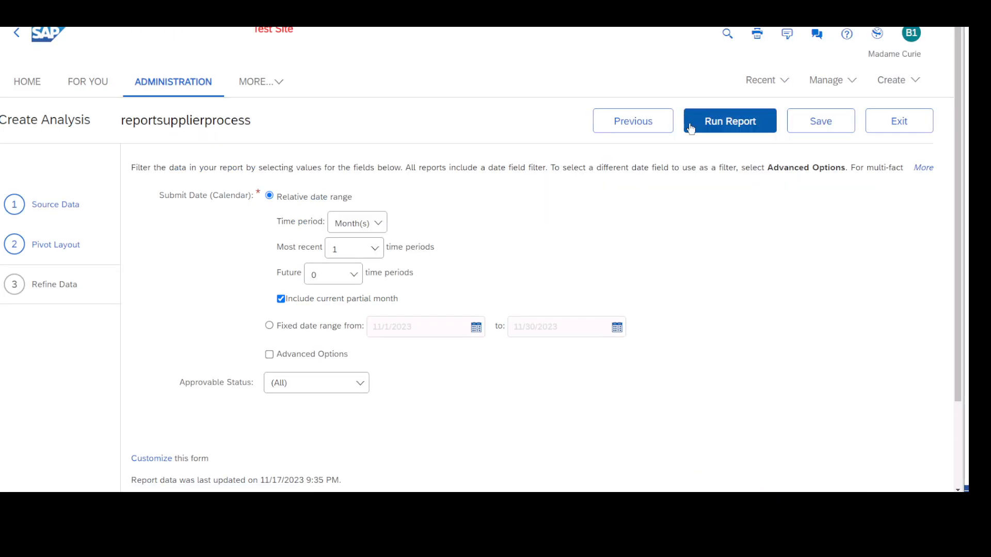
pyautogui.moveTo(713, 185)
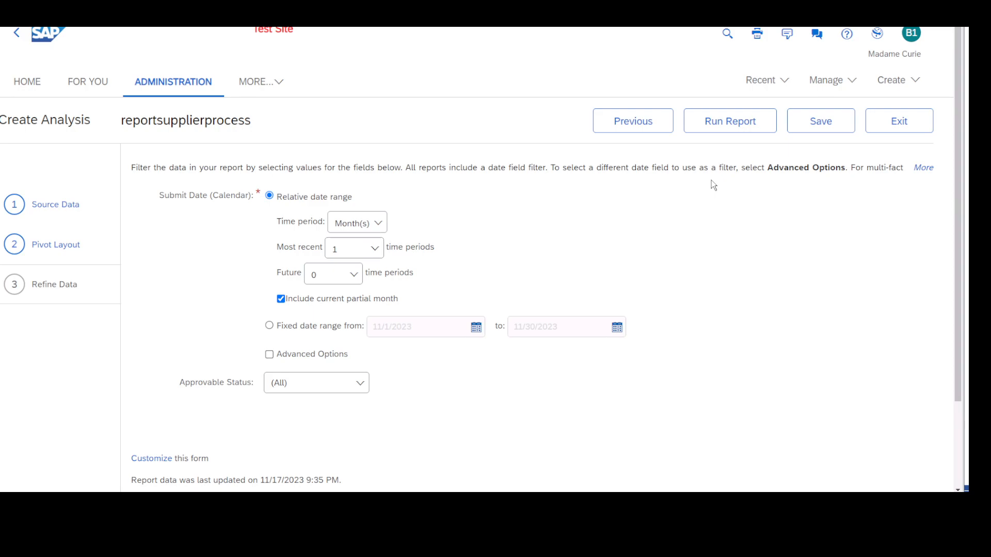
pyautogui.moveTo(433, 232)
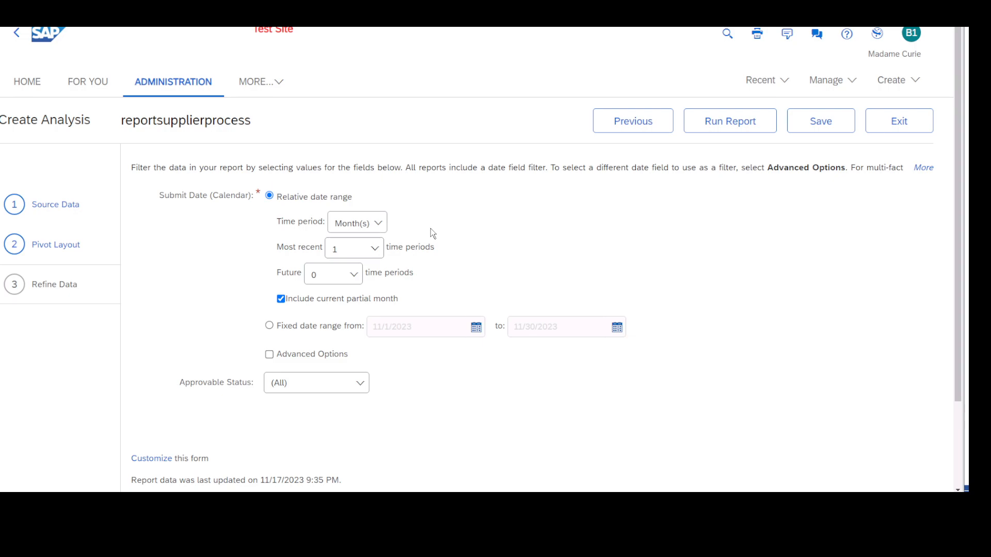
pyautogui.moveTo(363, 247)
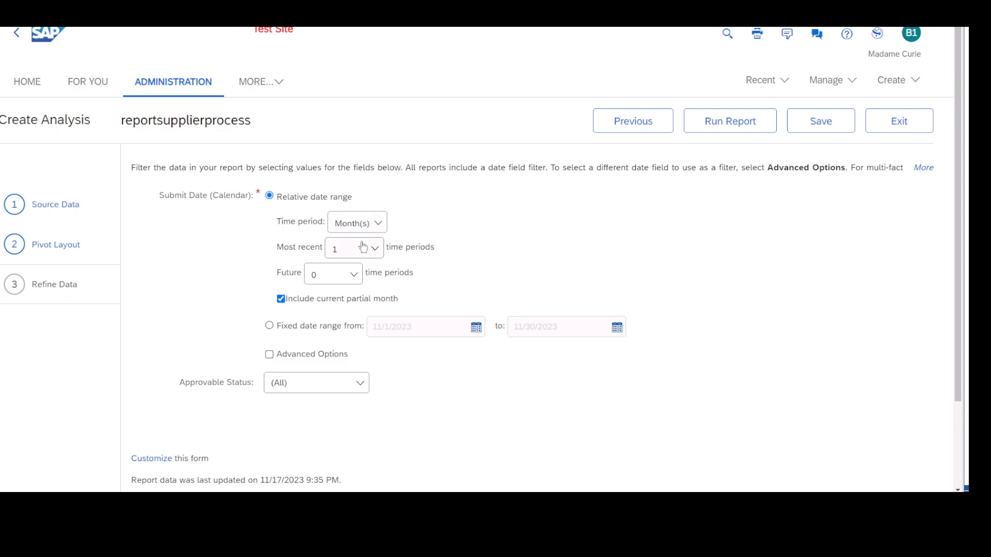
pyautogui.moveTo(843, 125)
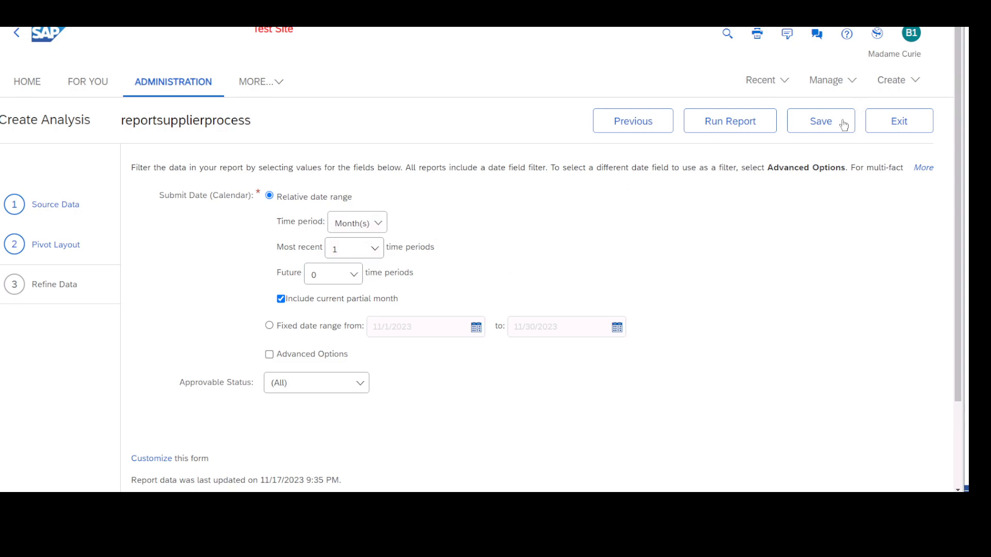
pyautogui.click(821, 120)
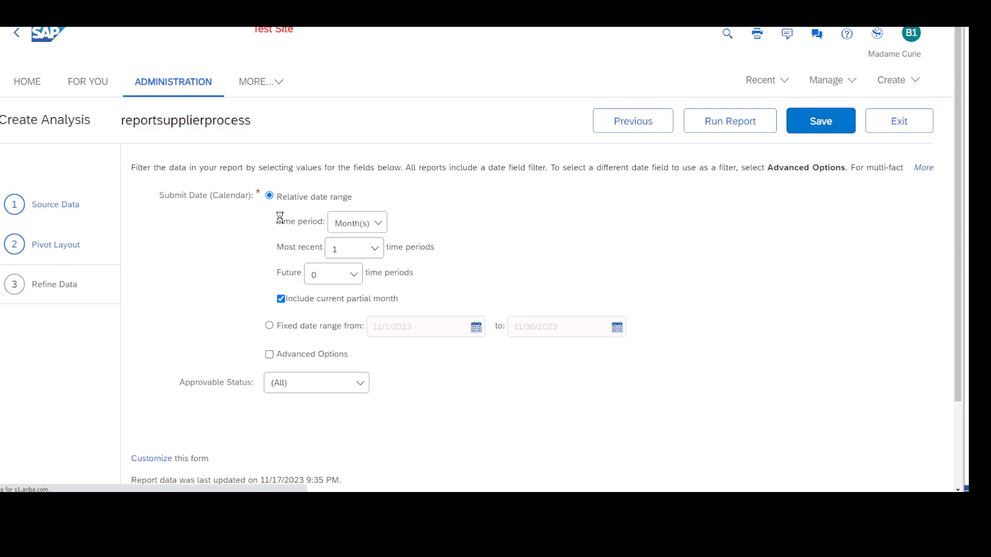
# Step: Save 'reportsupplierprocess' with its location switched from Current Project to the Public Reports folder
pyautogui.click(820, 121)
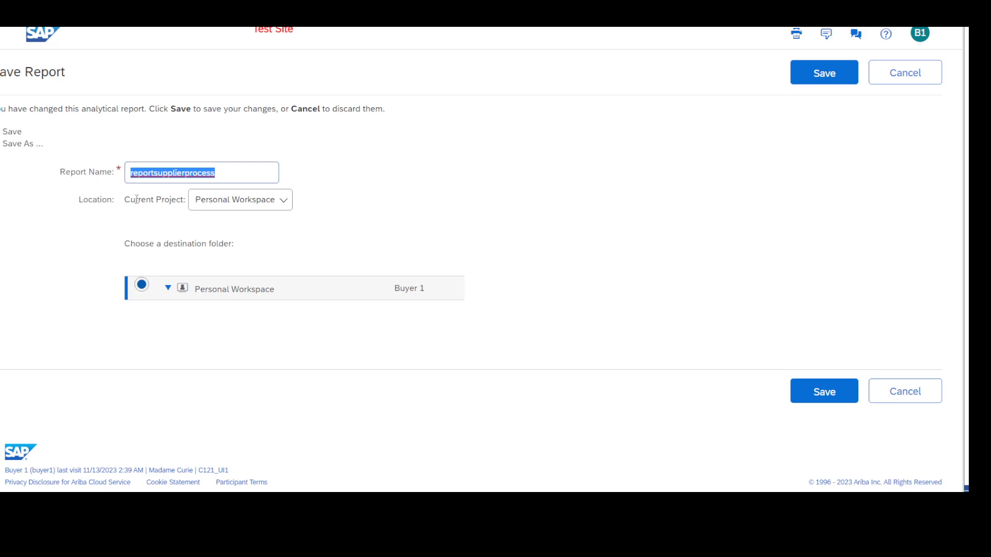
pyautogui.click(240, 199)
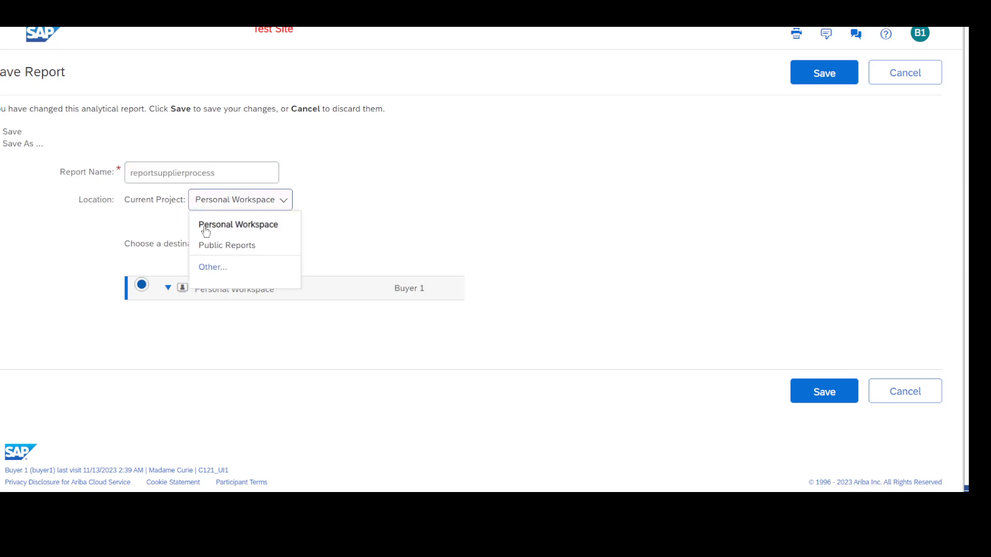
pyautogui.click(226, 245)
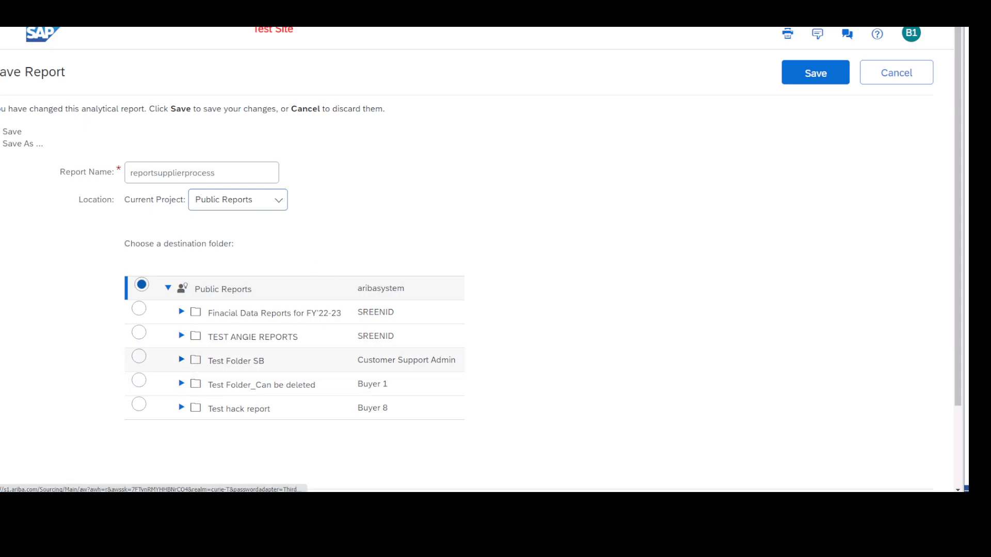
pyautogui.click(815, 72)
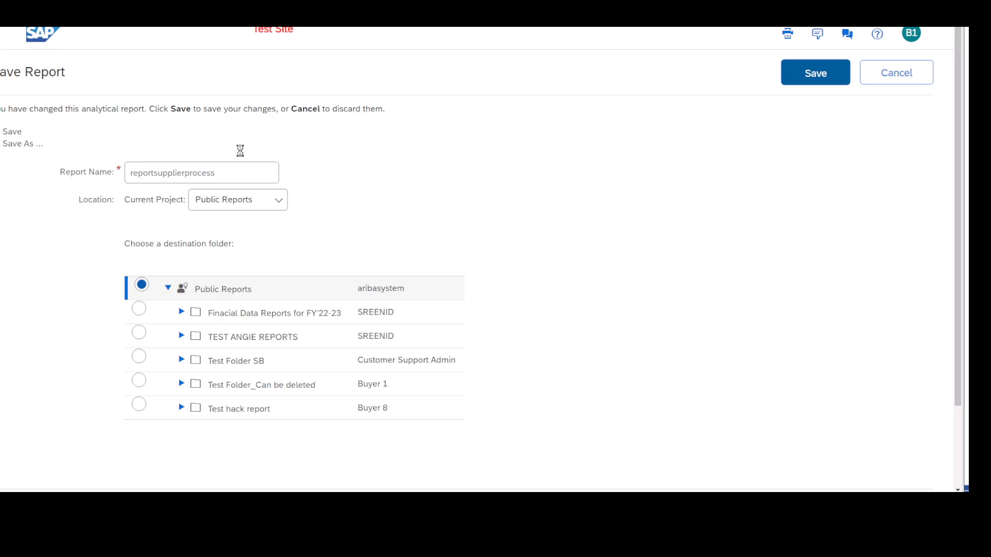